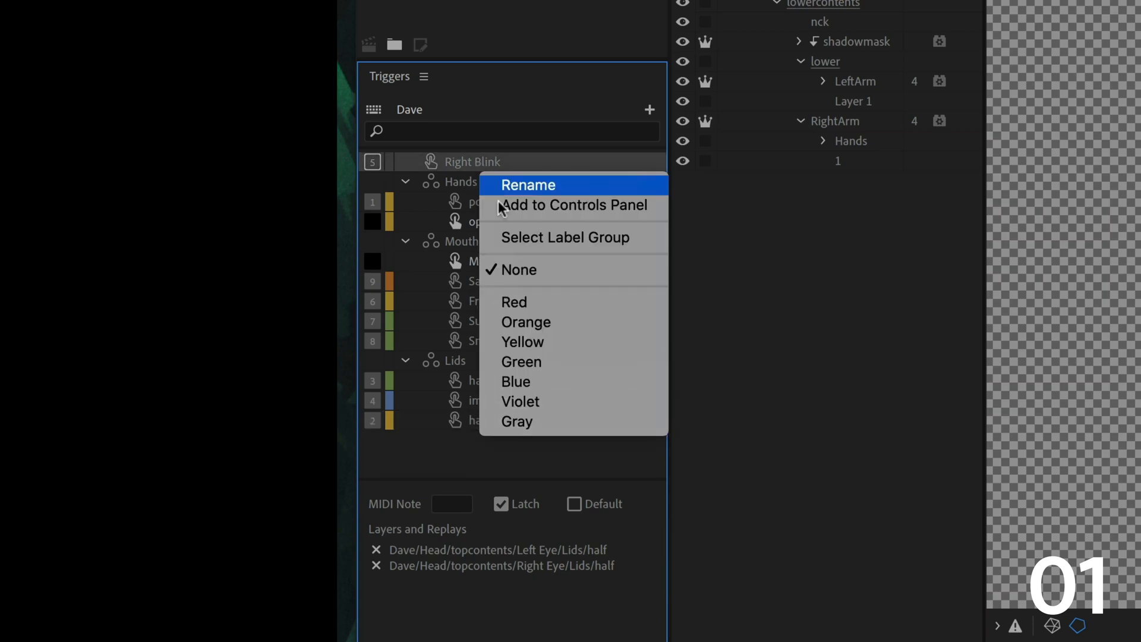
mouse_move(555, 381)
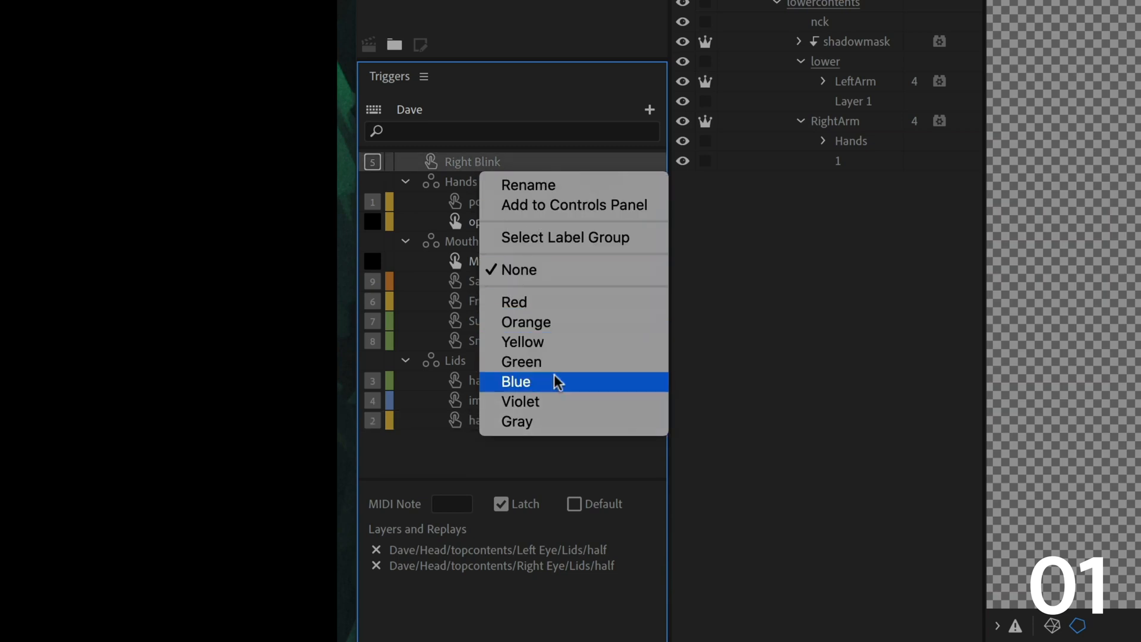
Step: Label the Right Blink trigger violet and rename the Dragger behaviors to Left and Right Hand Dragger
left_click(515, 380)
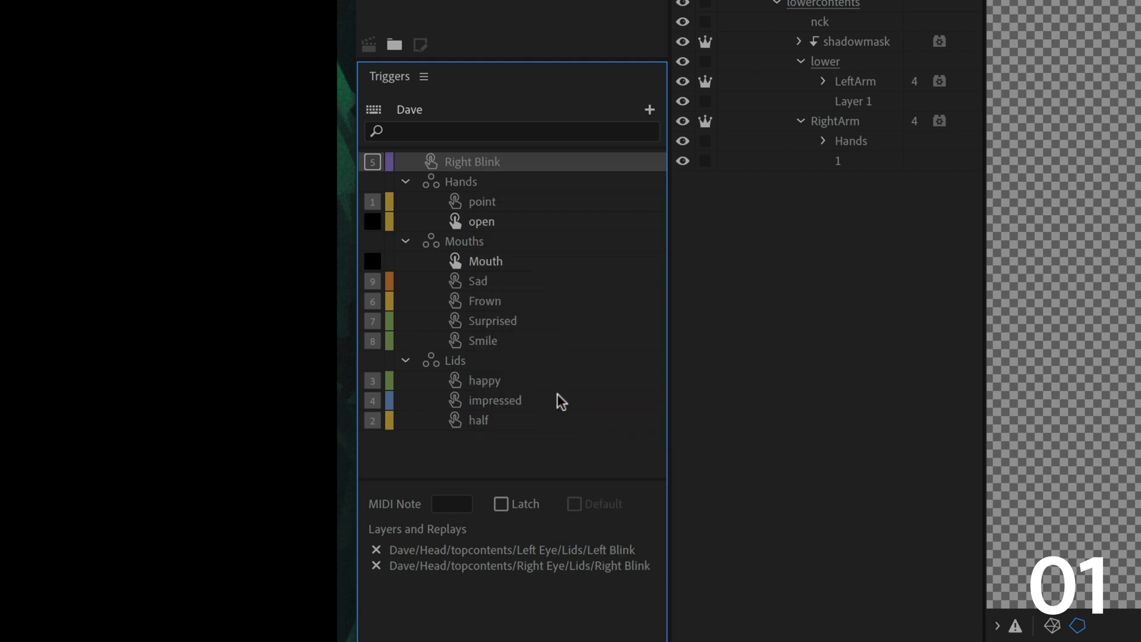
mouse_move(562, 403)
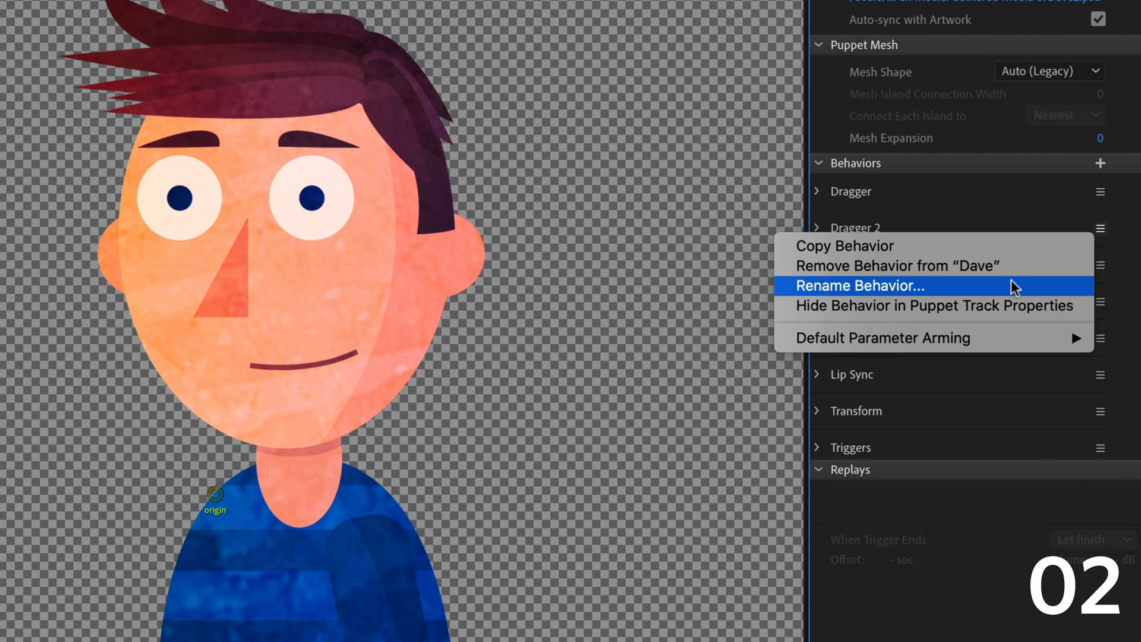
left_click(857, 286)
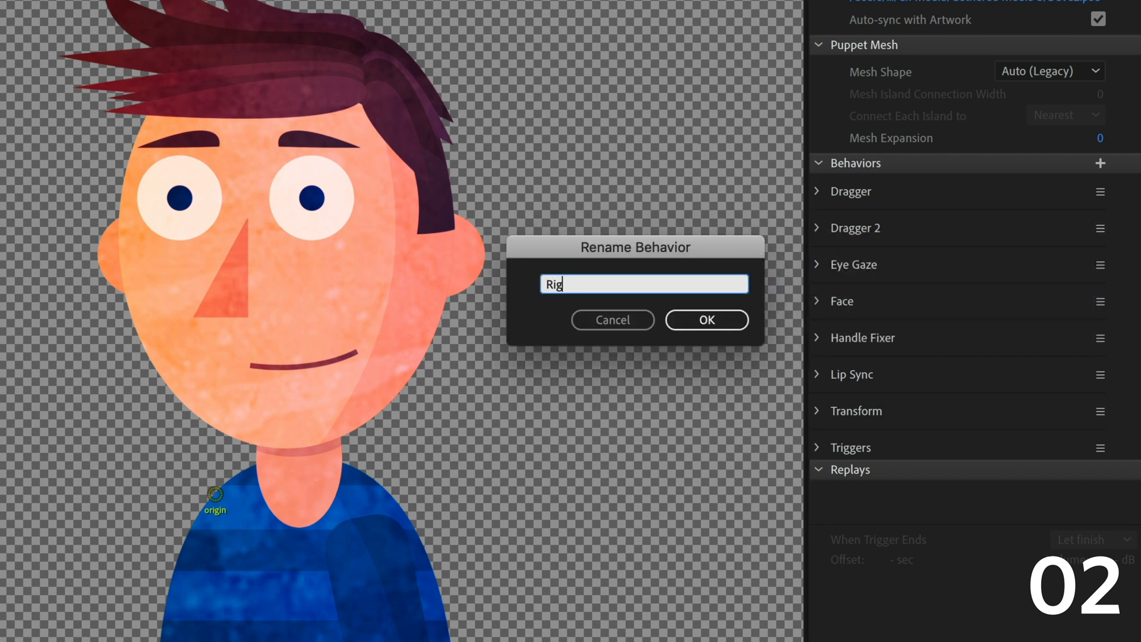
left_click(706, 320)
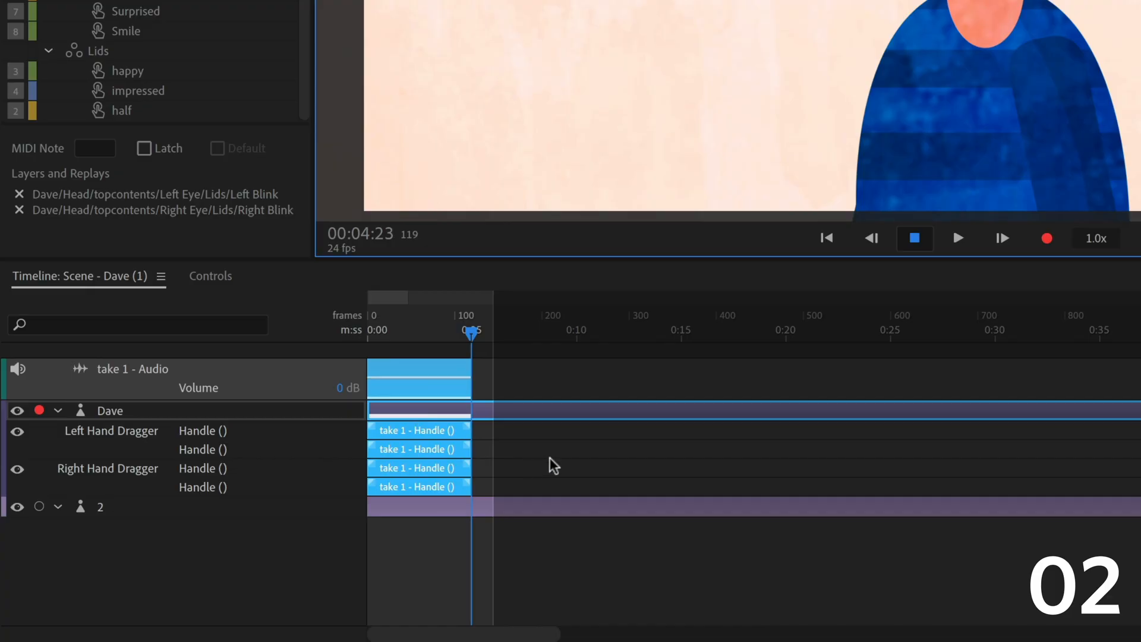
left_click(404, 329)
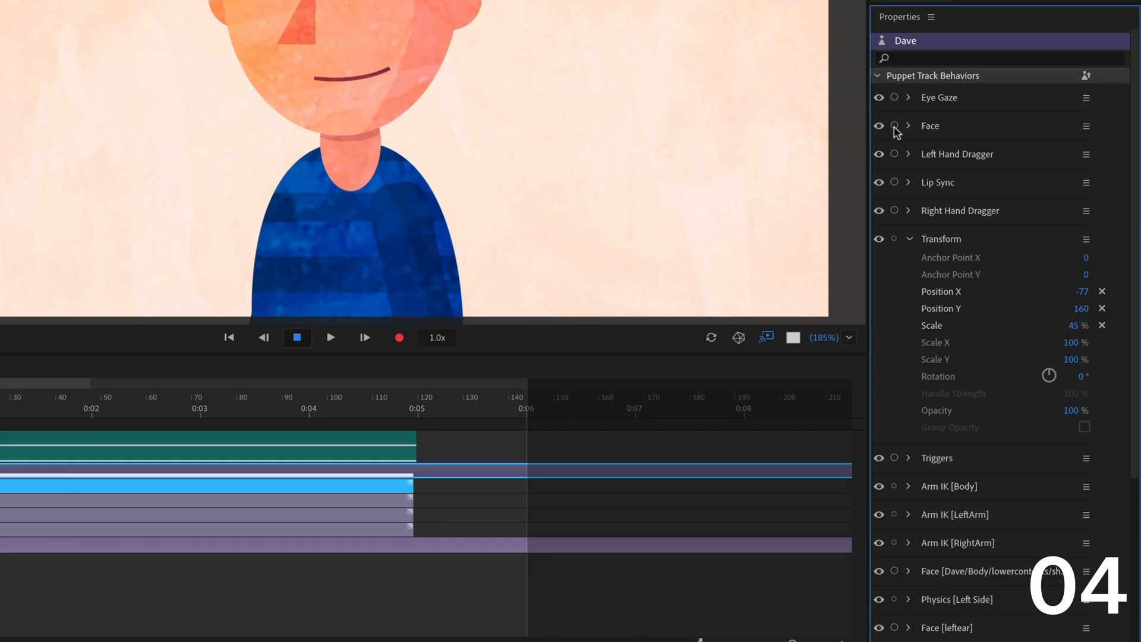
Step: Show the History panel listing the recorded performance and the two handle renames
left_click(895, 125)
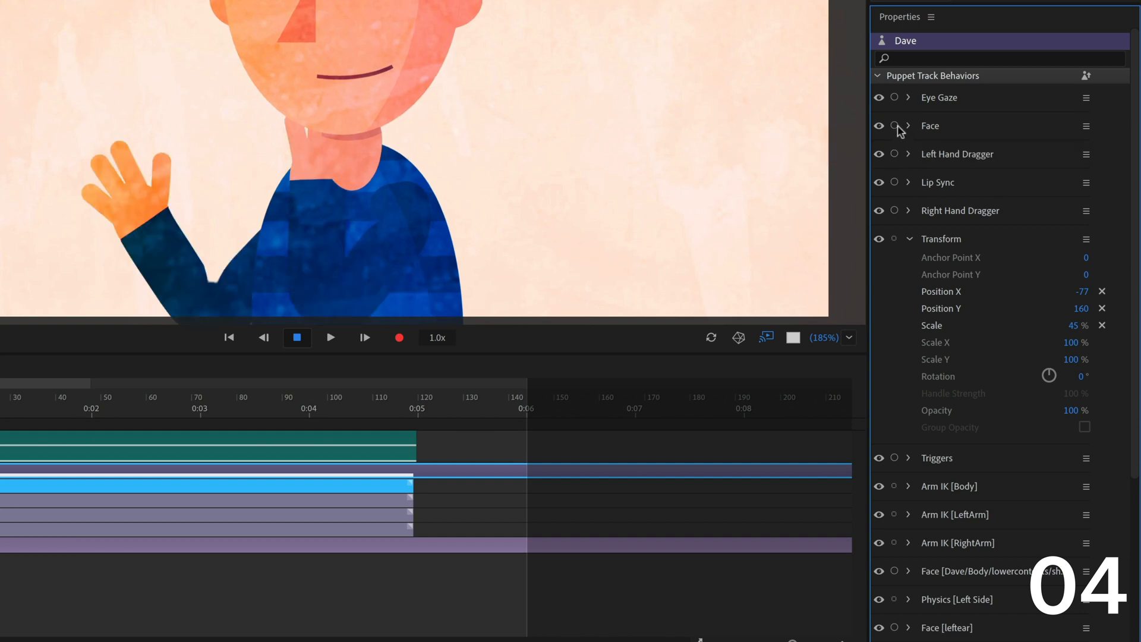
left_click(362, 9)
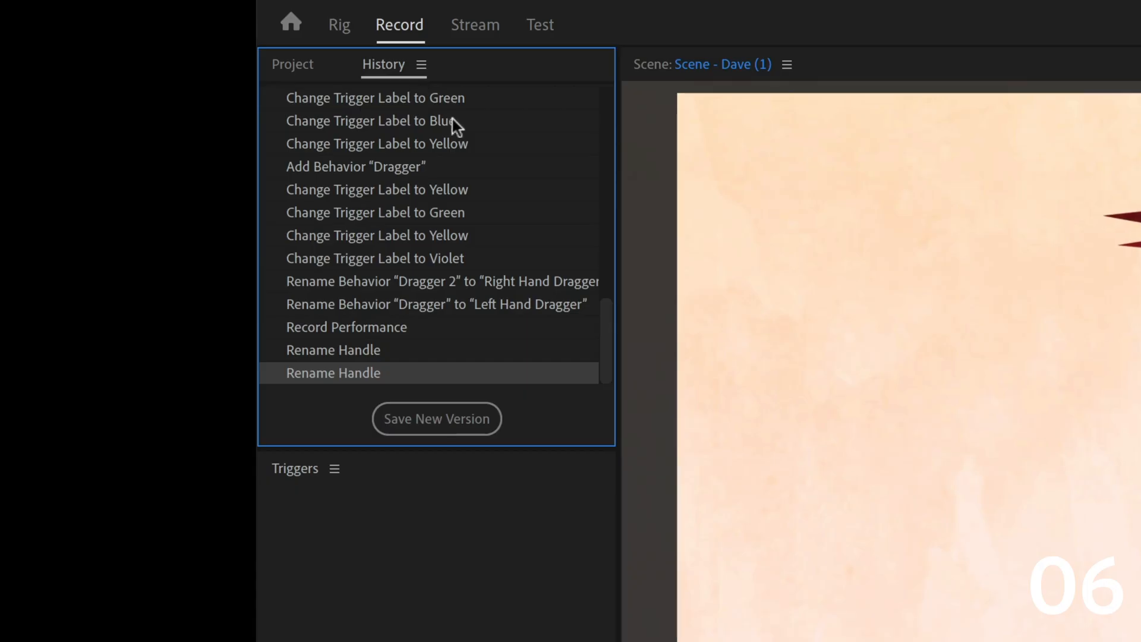
Step: Show the auto-saved versions from the History panel menu, then view the Controls panel layout
left_click(422, 65)
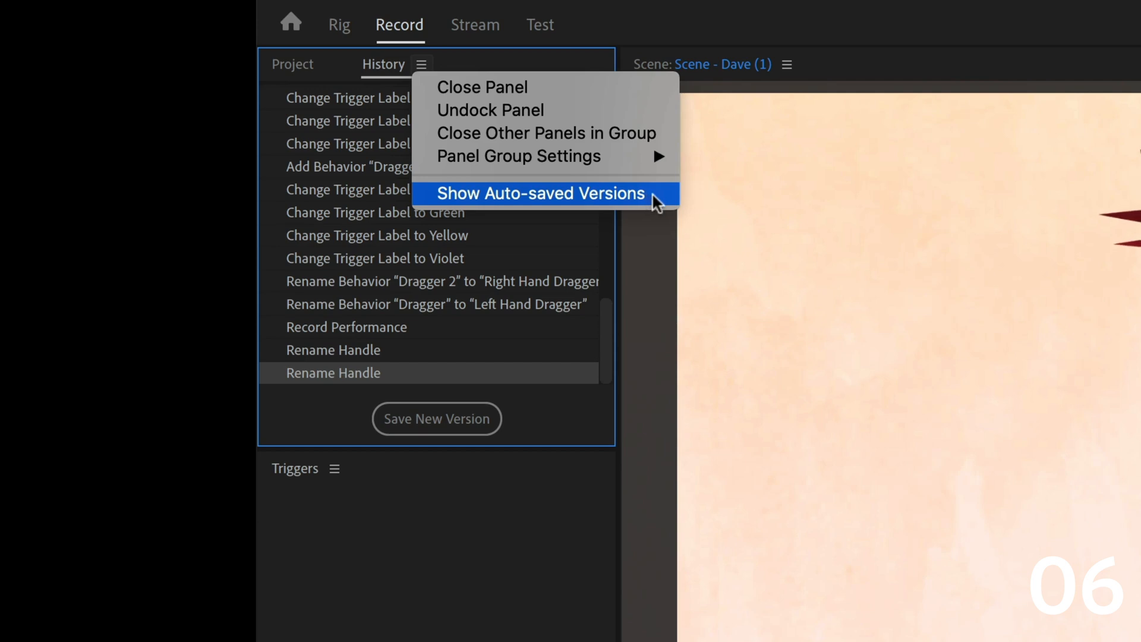
left_click(540, 192)
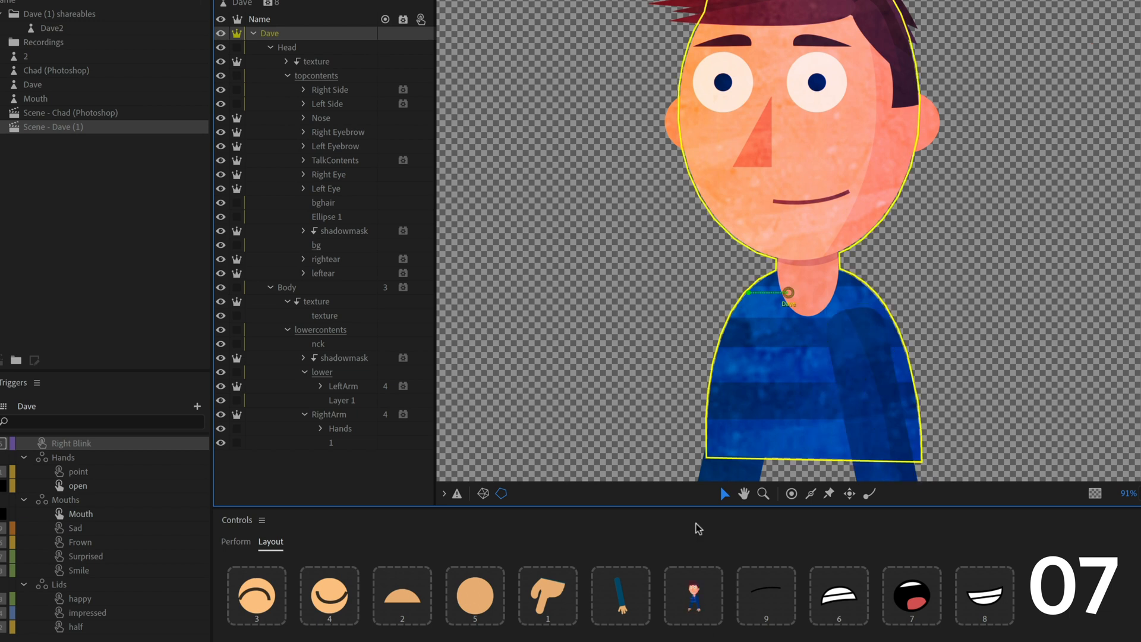
left_click(316, 62)
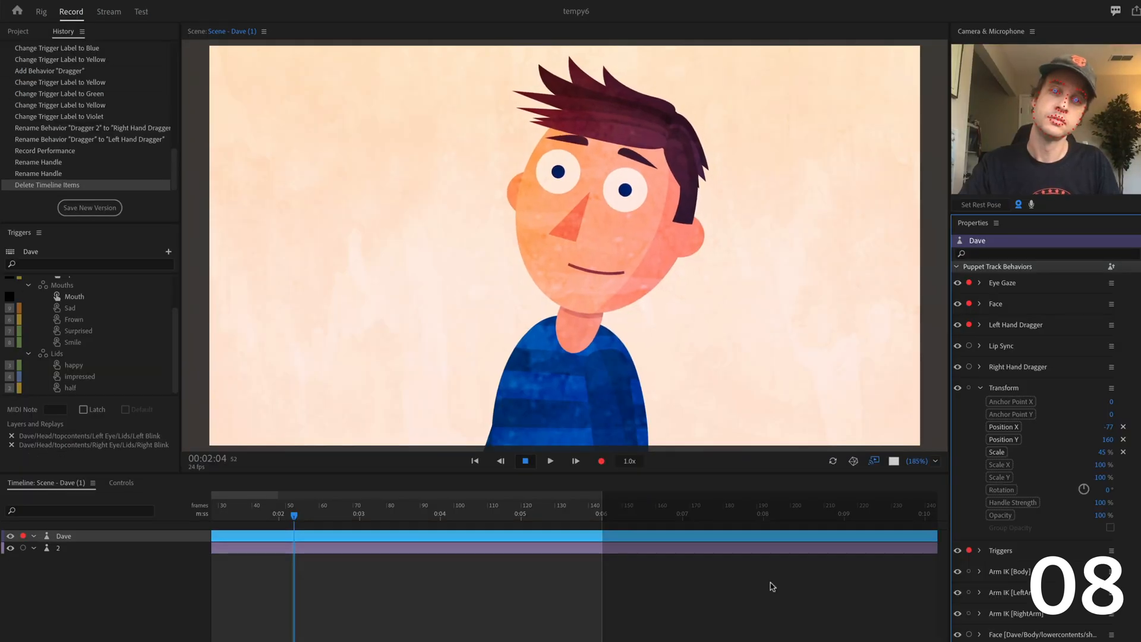
Step: Arm Eye Gaze and Face and record a one-frame take at the playhead
left_click(601, 461)
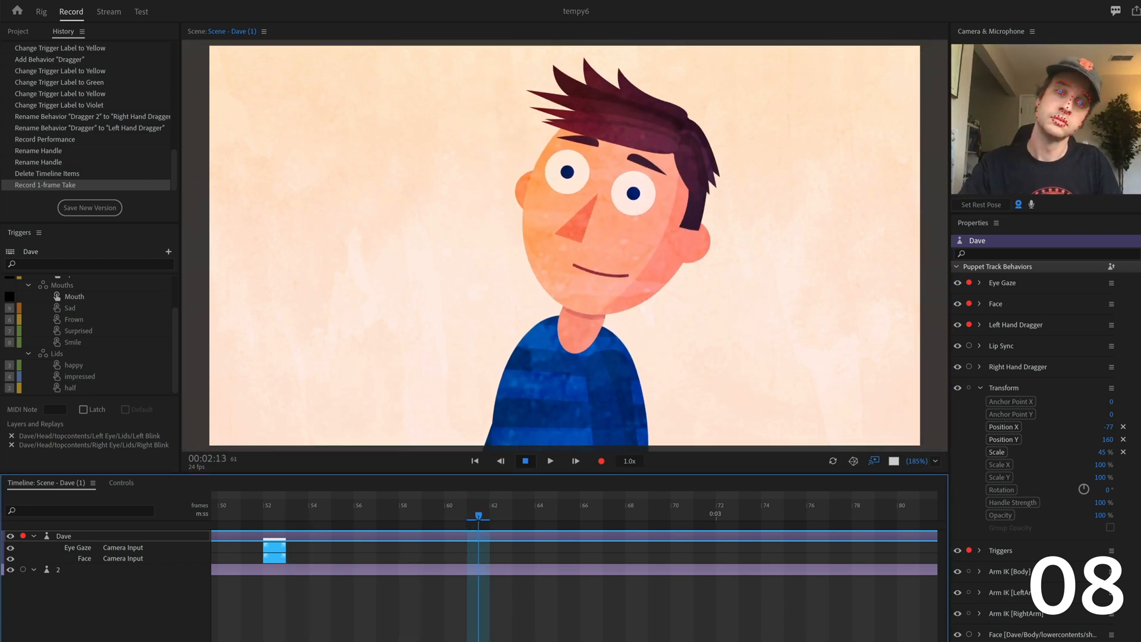
left_click(601, 461)
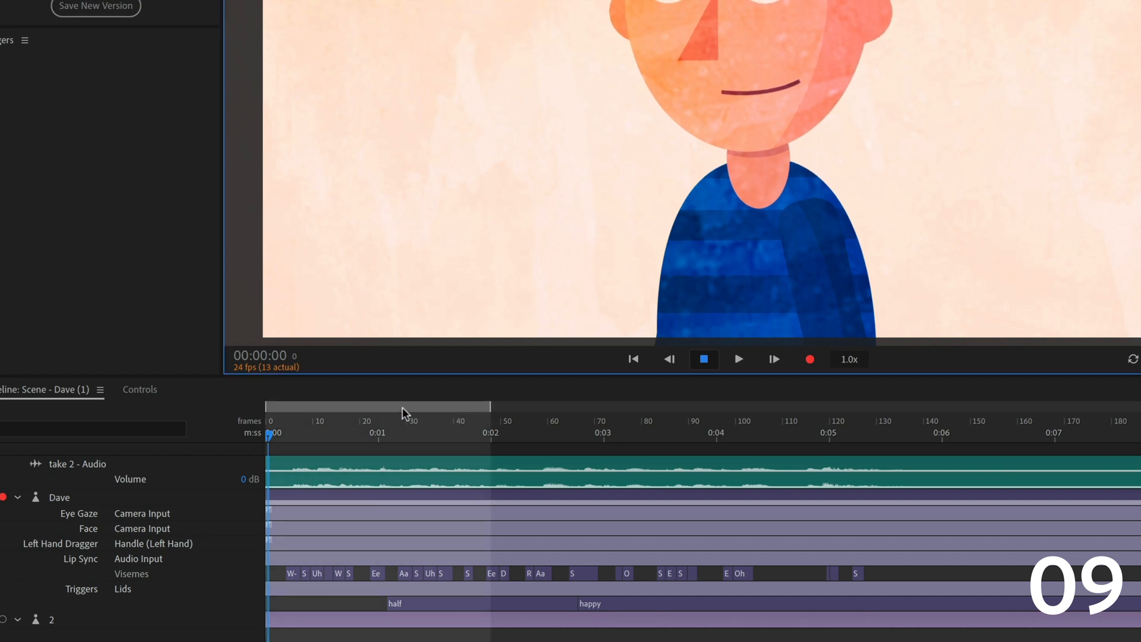
left_click(739, 359)
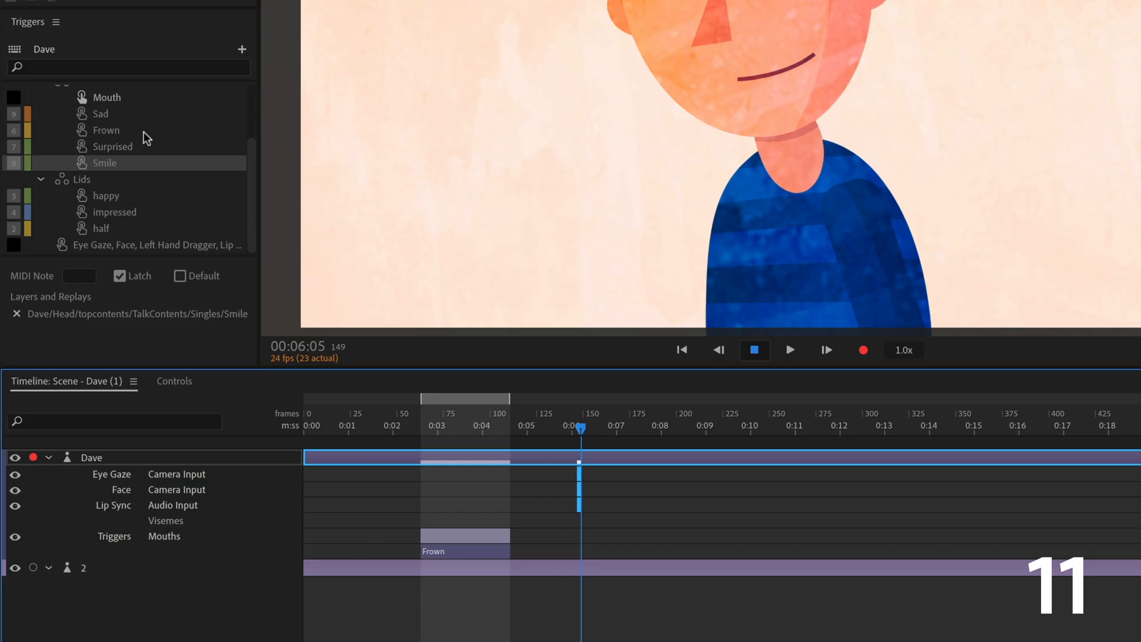
Step: Pick the Sad mouth trigger while adjusting the Face head scale and tilt strengths
left_click(106, 131)
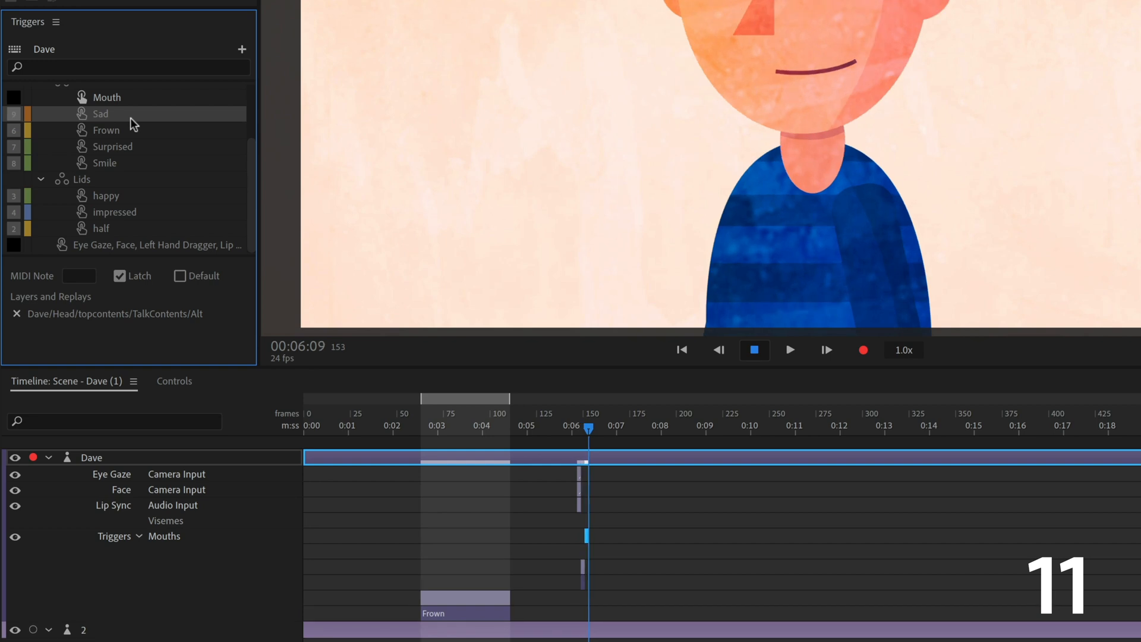
mouse_move(662, 556)
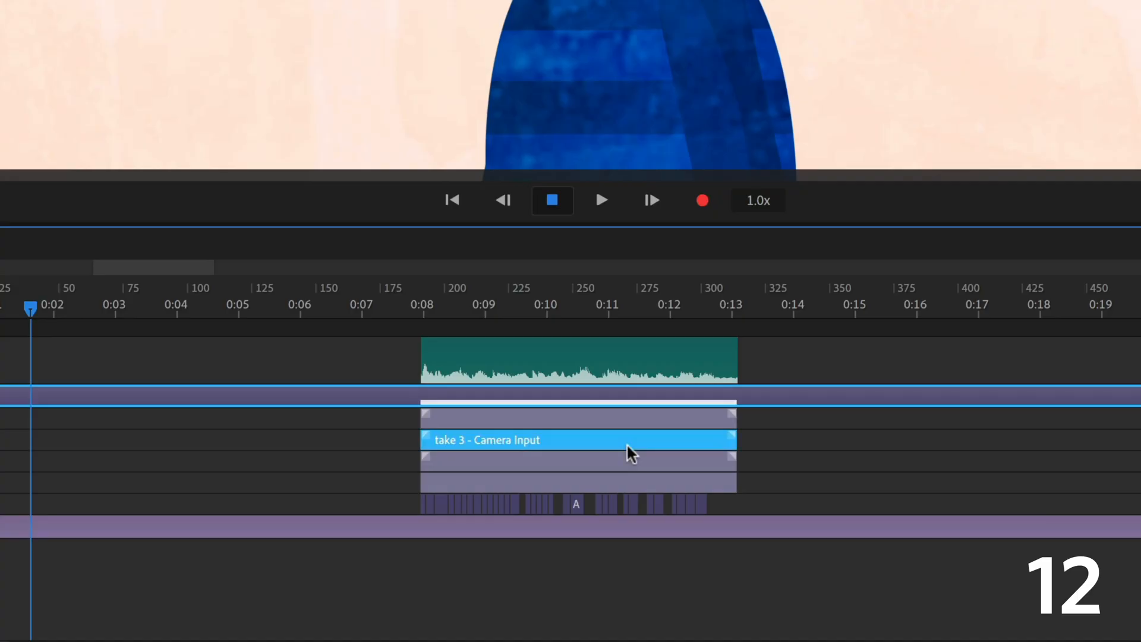
mouse_move(668, 452)
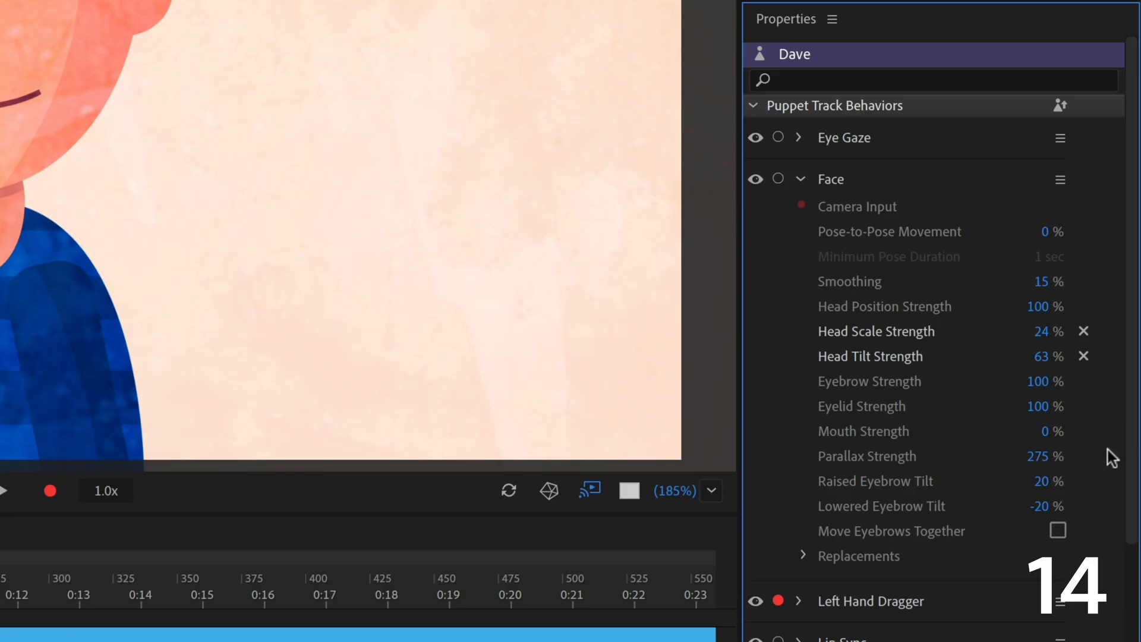
mouse_move(1063, 110)
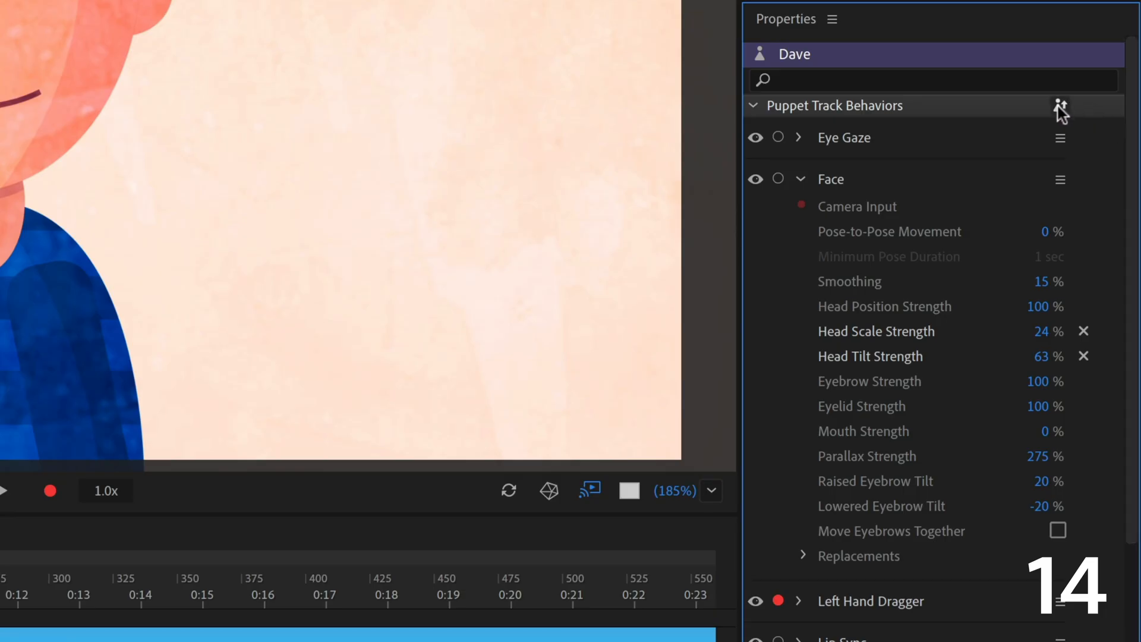
mouse_move(1061, 108)
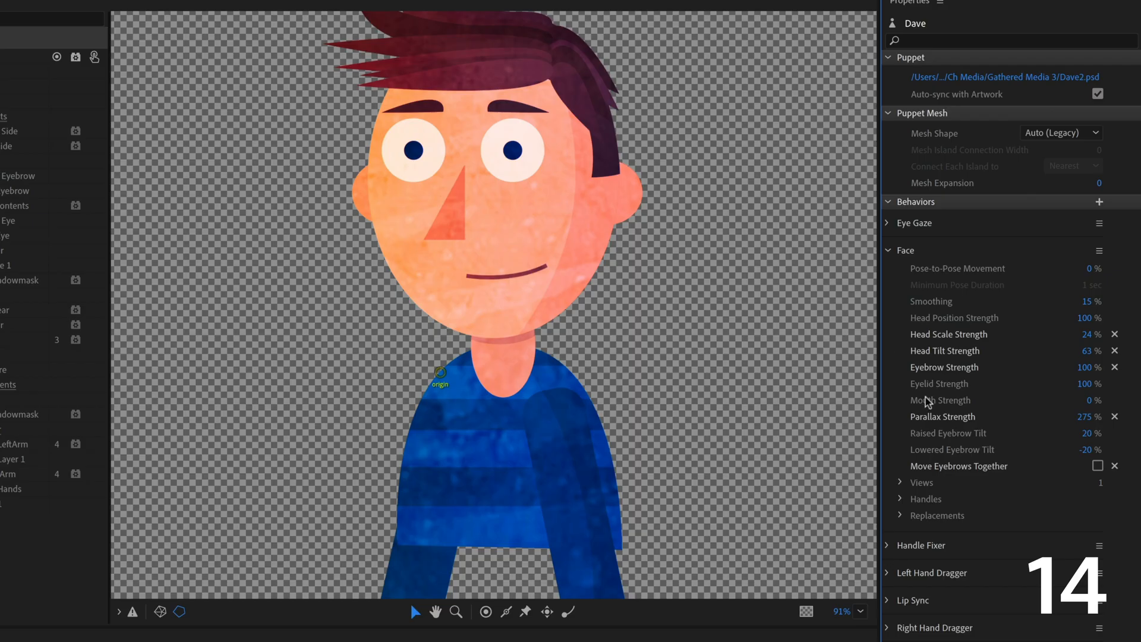
mouse_move(889, 406)
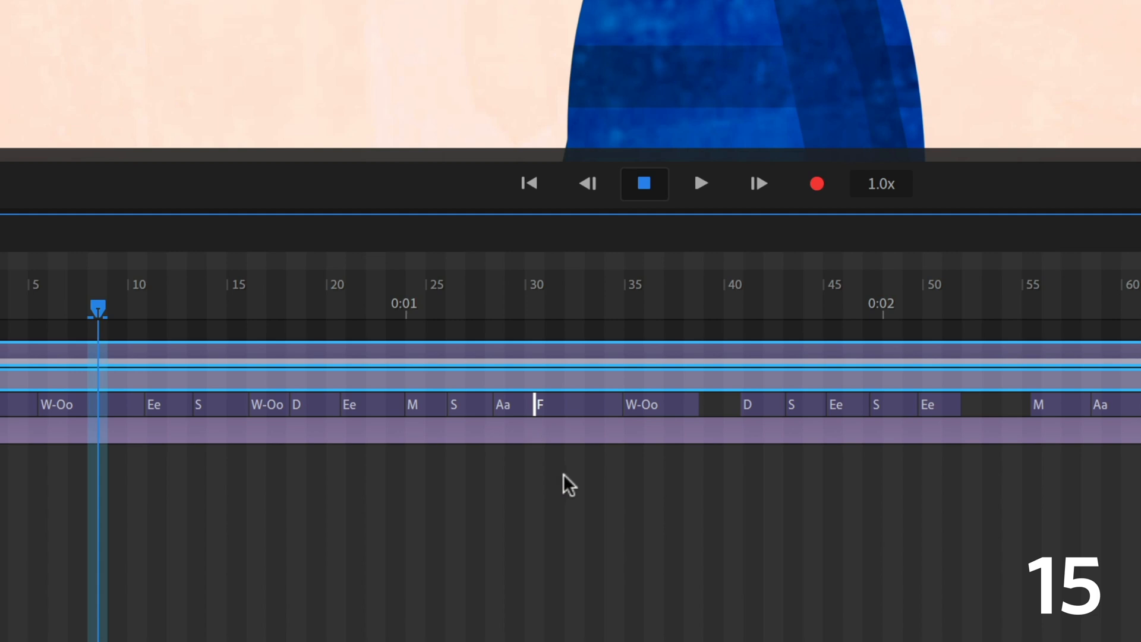
mouse_move(586, 423)
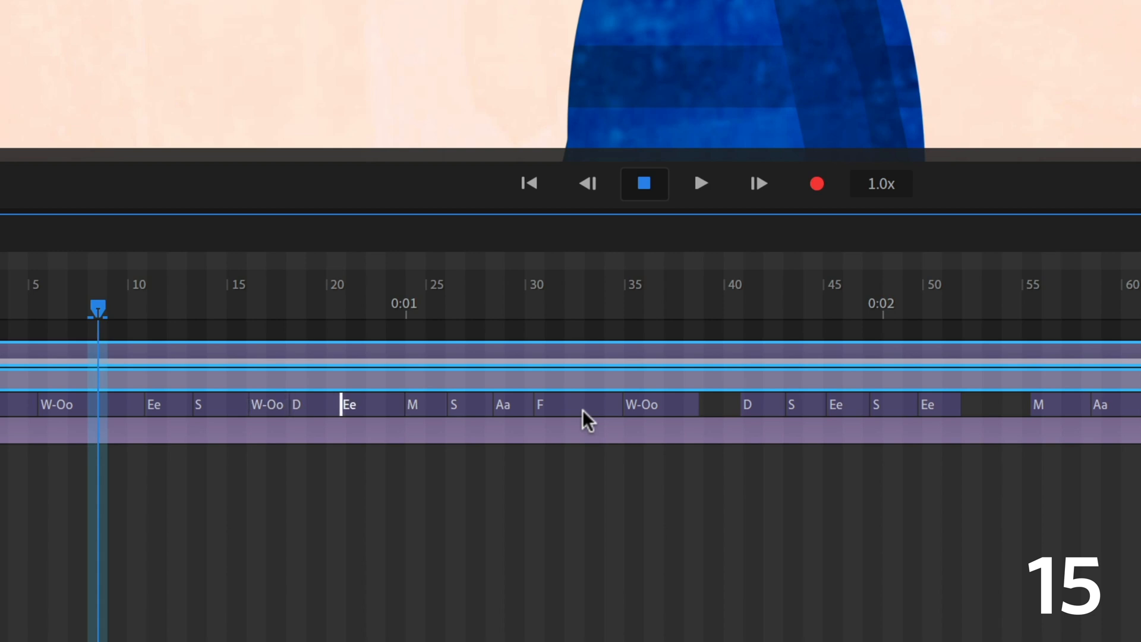
Step: Change the F viseme after Aa to W-Oo in the Visemes track
left_click(535, 404)
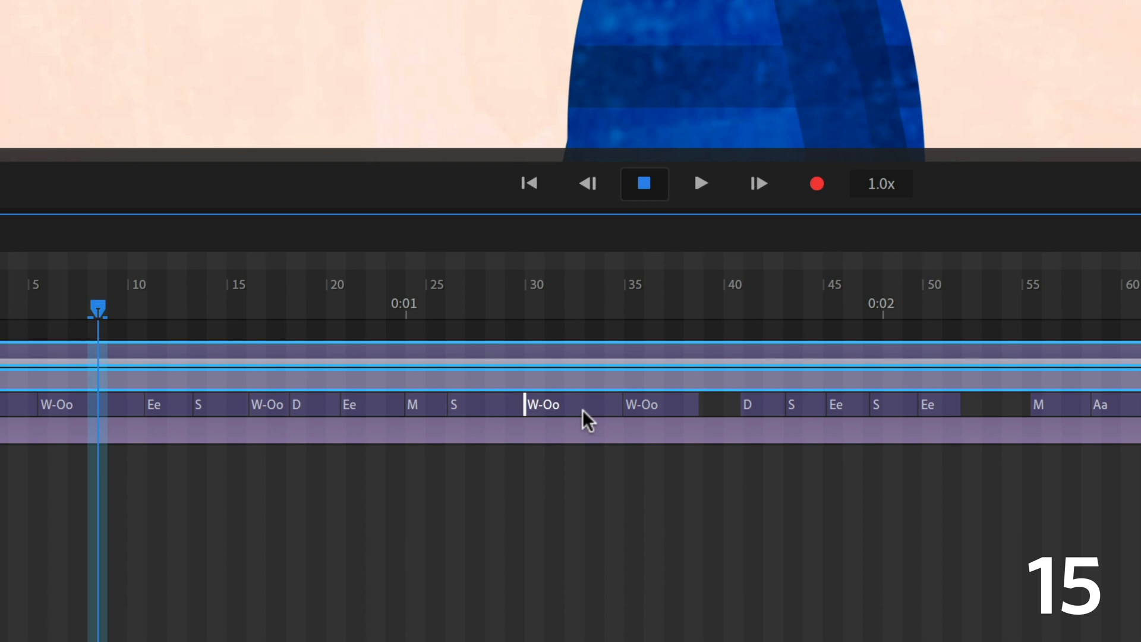
left_click(233, 13)
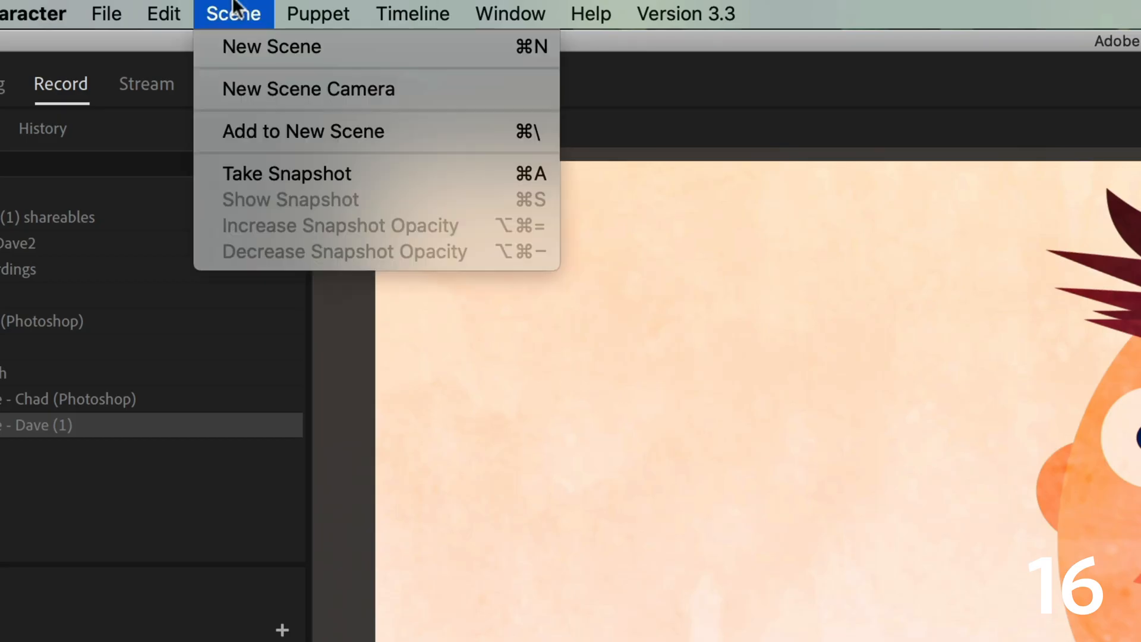
mouse_move(286, 173)
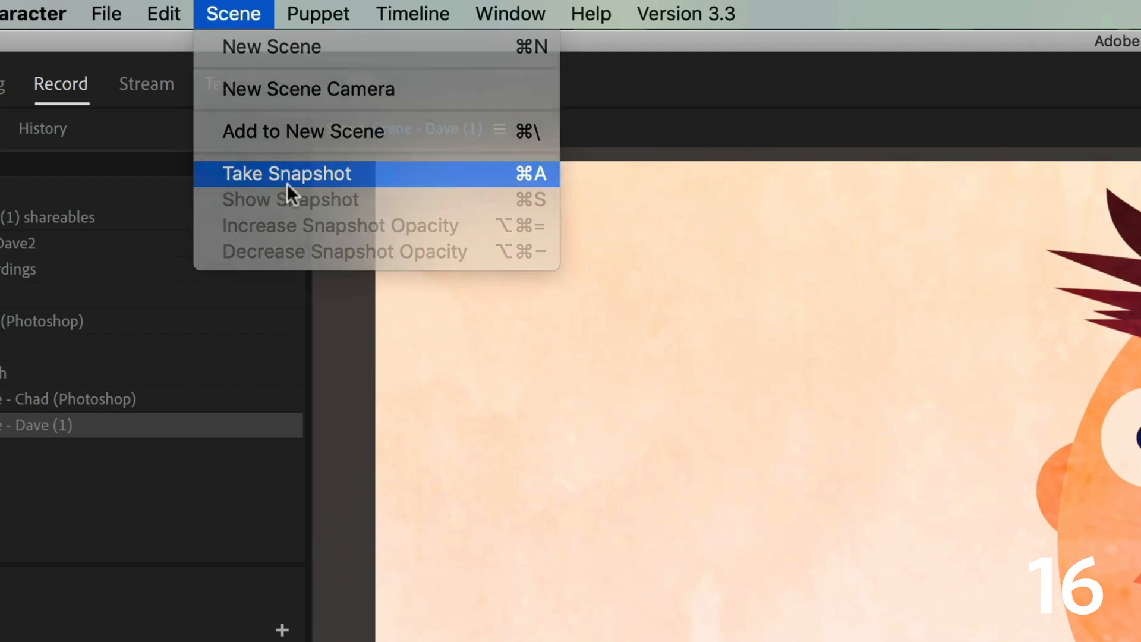
Step: Take a snapshot of the scene and add a timeline marker at the playhead
left_click(286, 173)
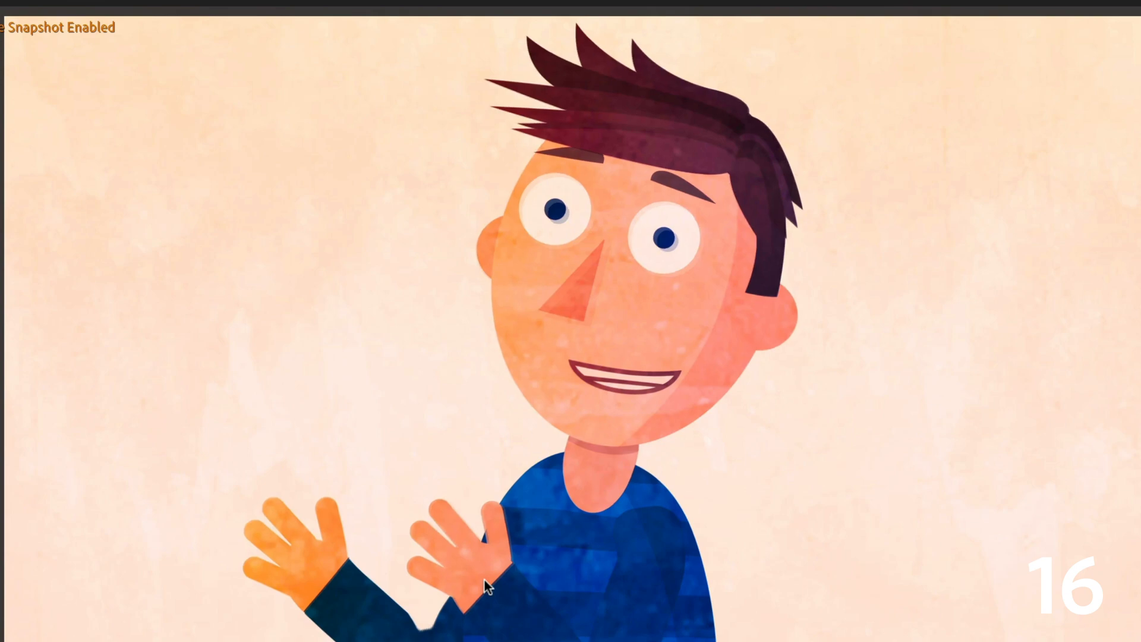
left_click(208, 12)
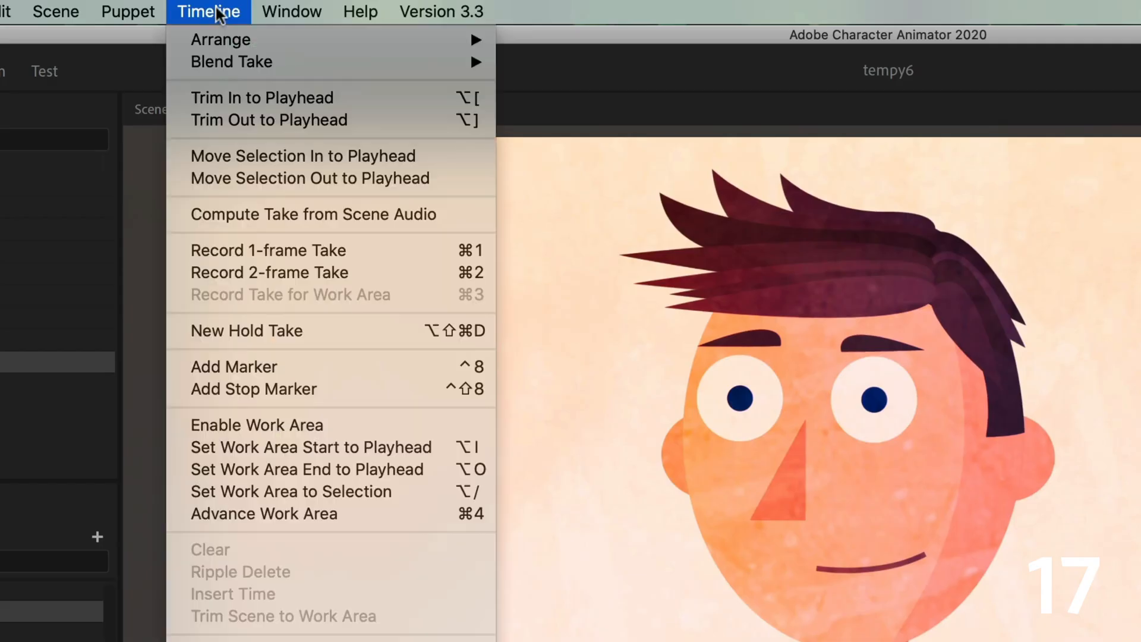
mouse_move(299, 366)
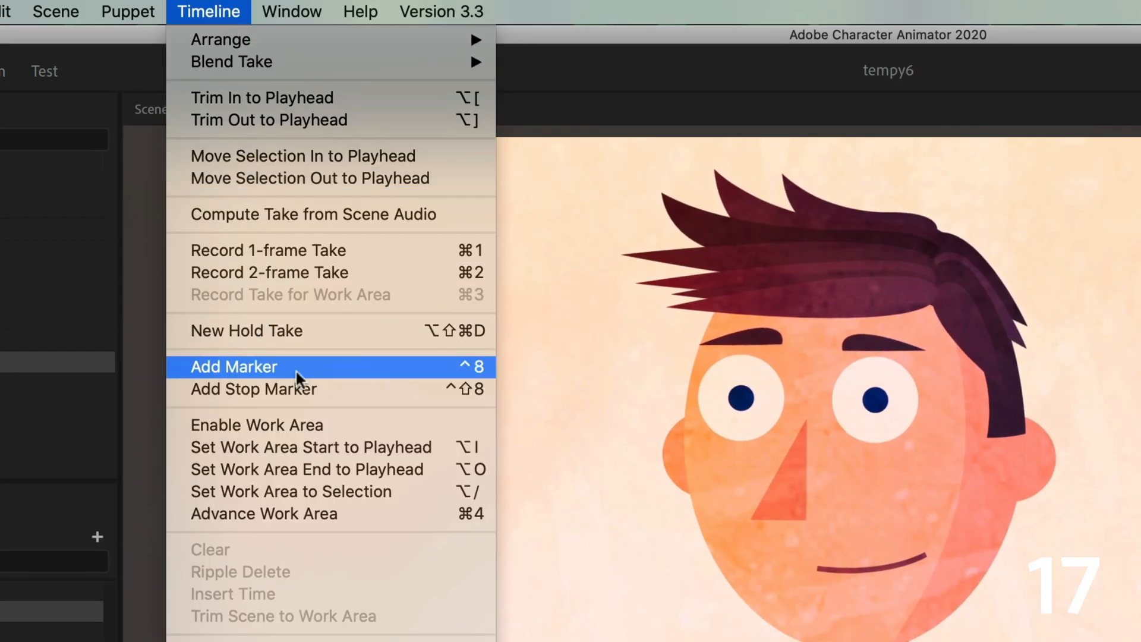
left_click(234, 366)
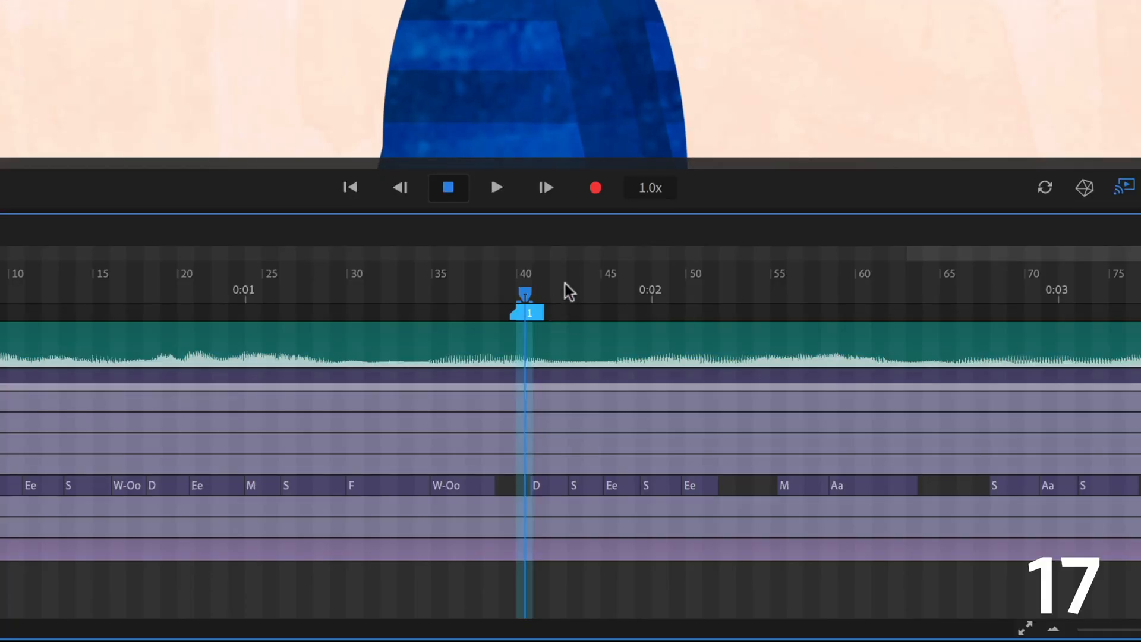
Step: Name the new marker 'Start of animation'
double_click(530, 312)
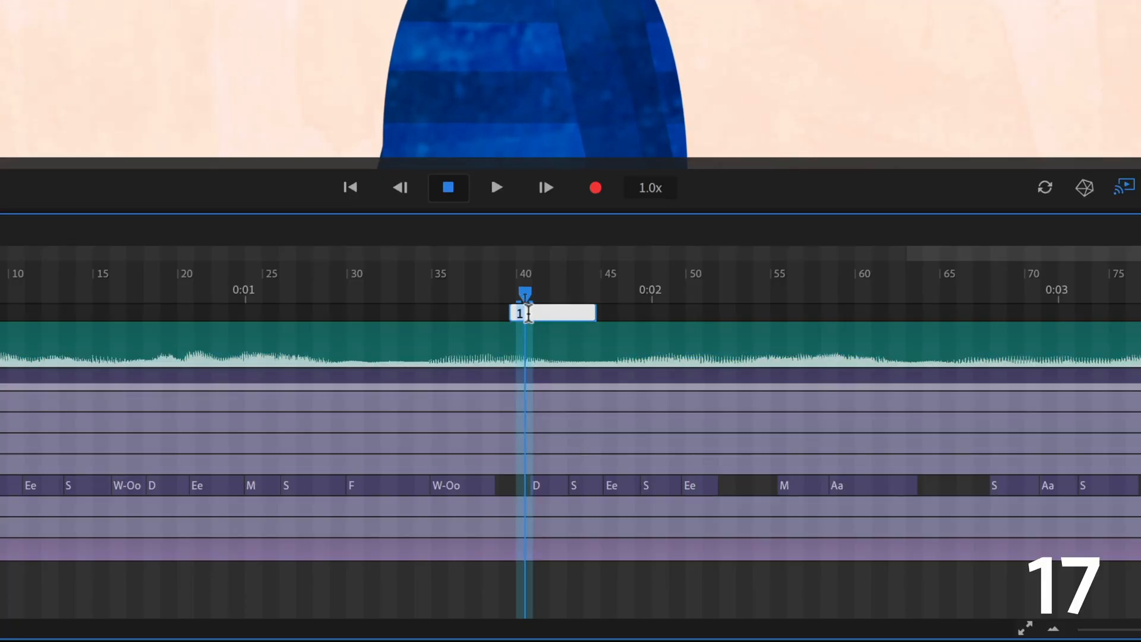
type("Start")
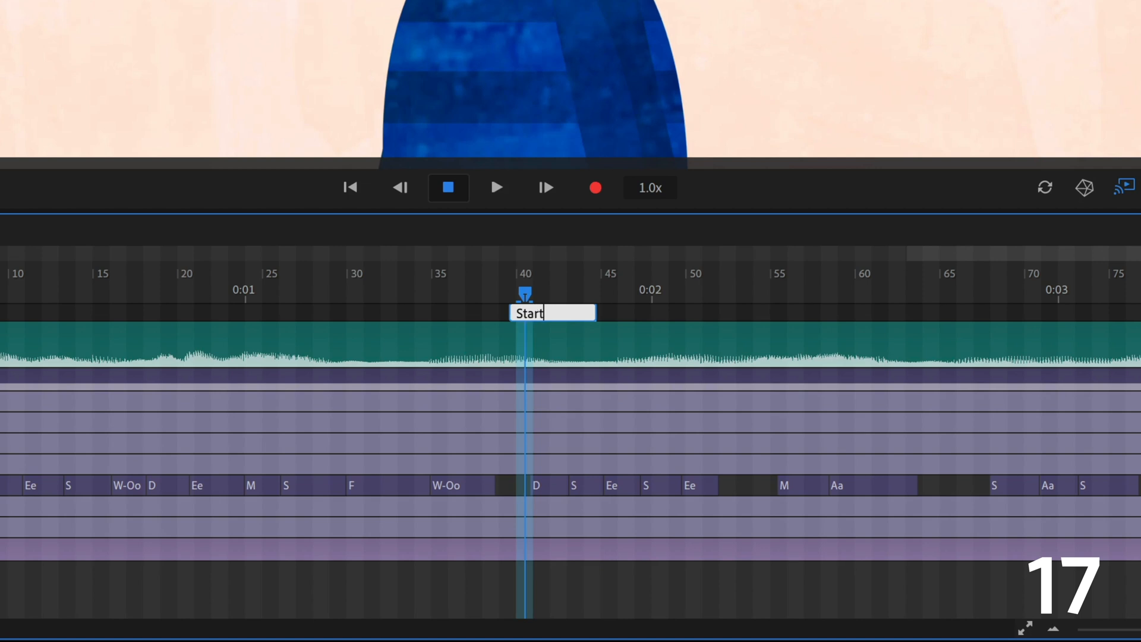
type("of animation")
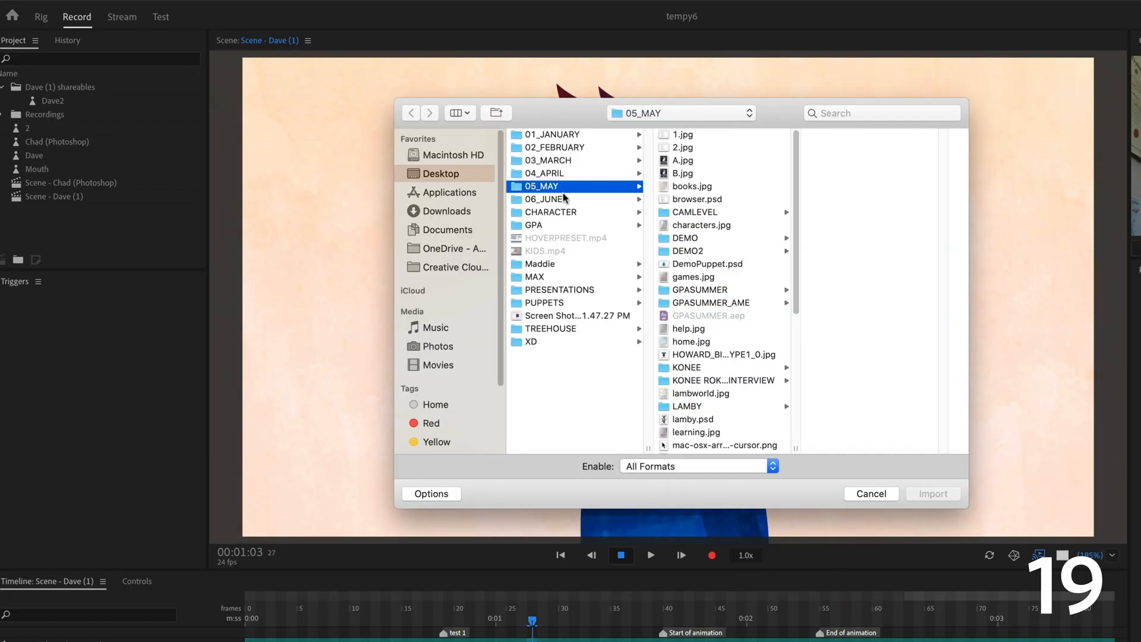
Step: Cancel the import, reveal Dave's puppet file, and filter its layers with 'eye,'
left_click(870, 493)
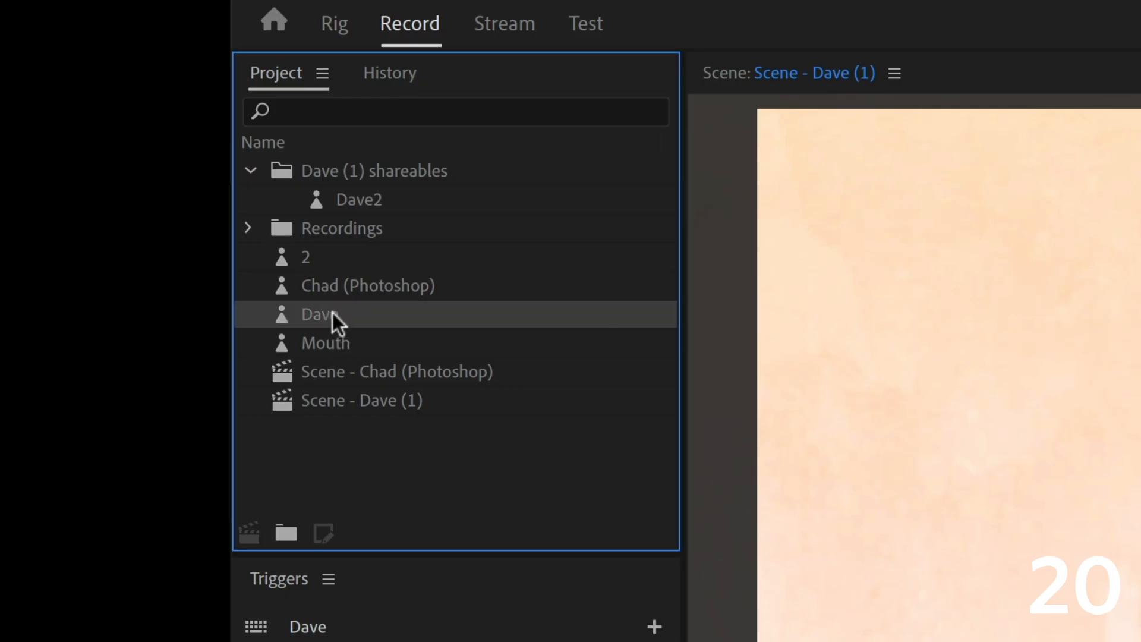
right_click(319, 314)
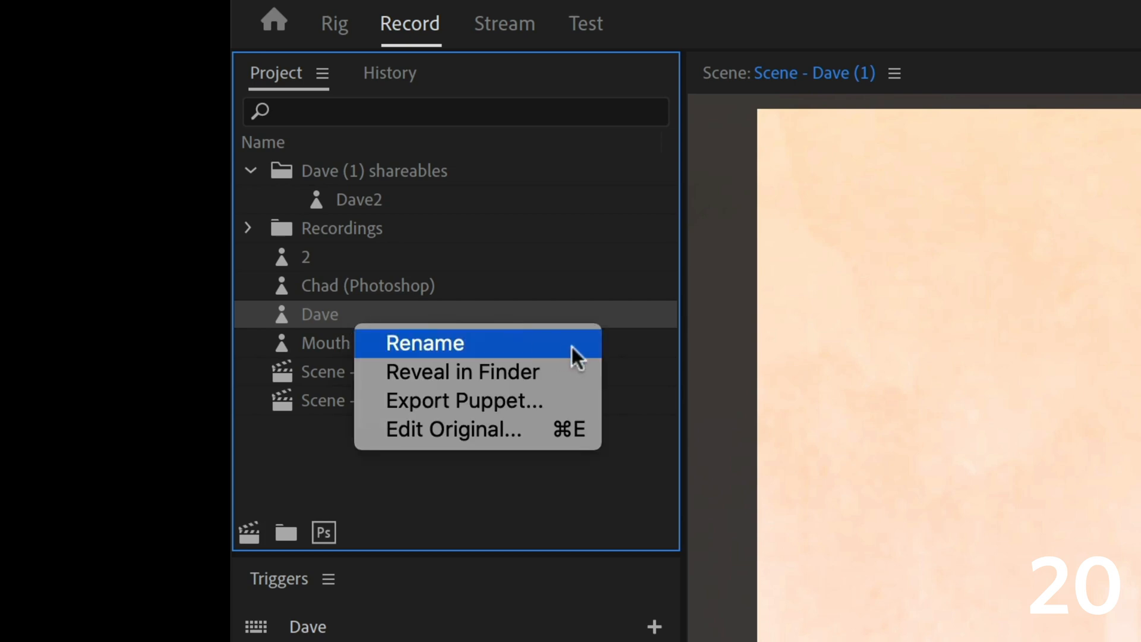
mouse_move(587, 382)
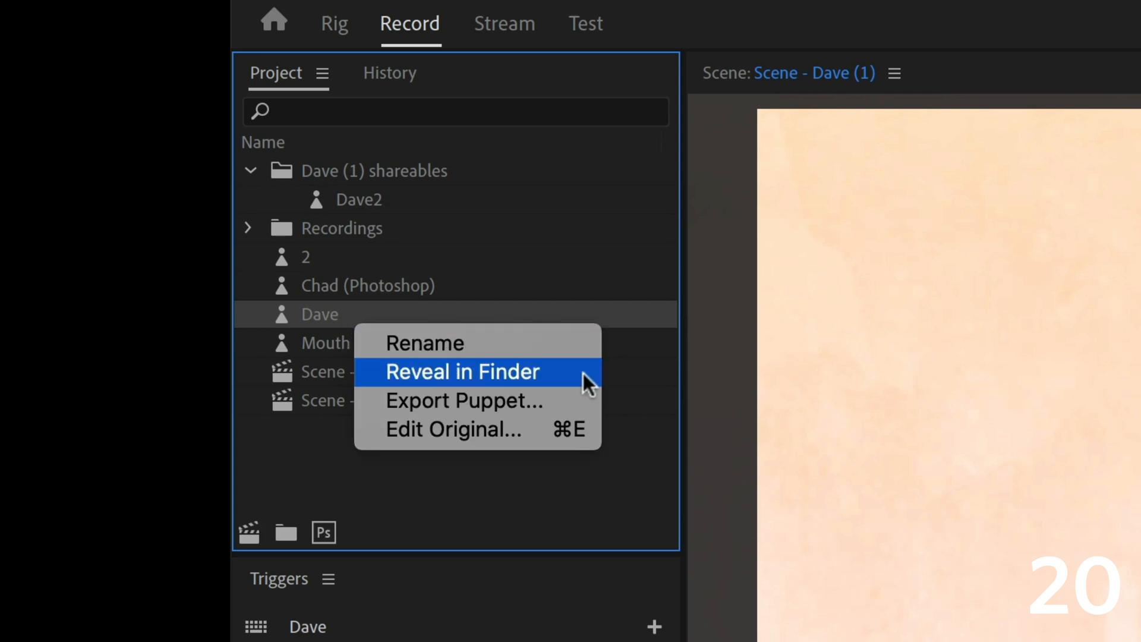
left_click(461, 371)
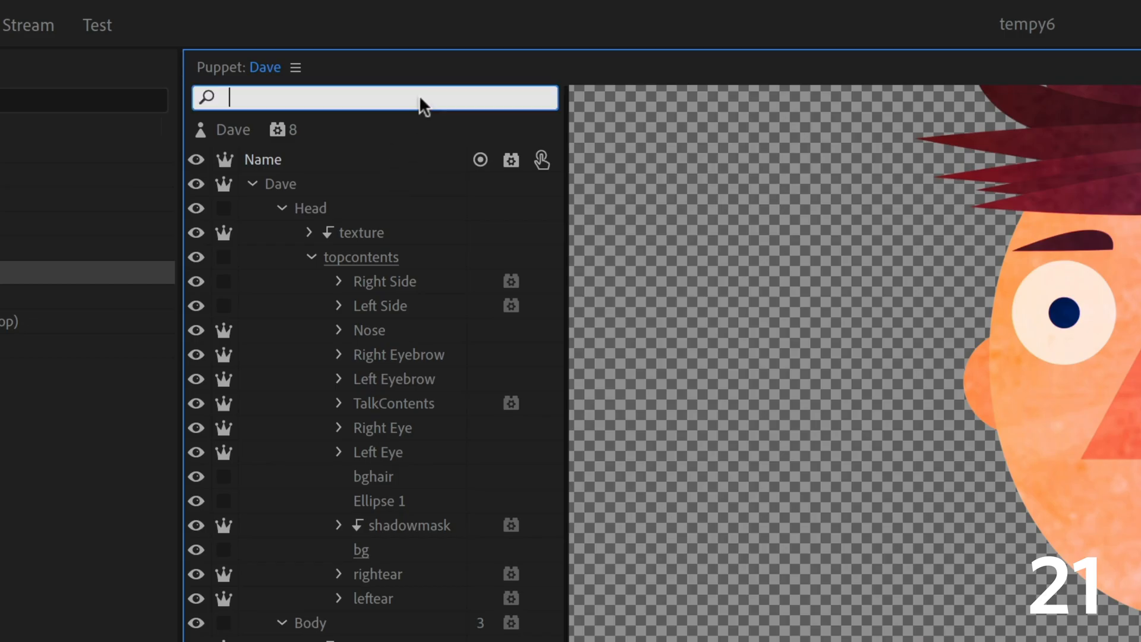
type("eye,")
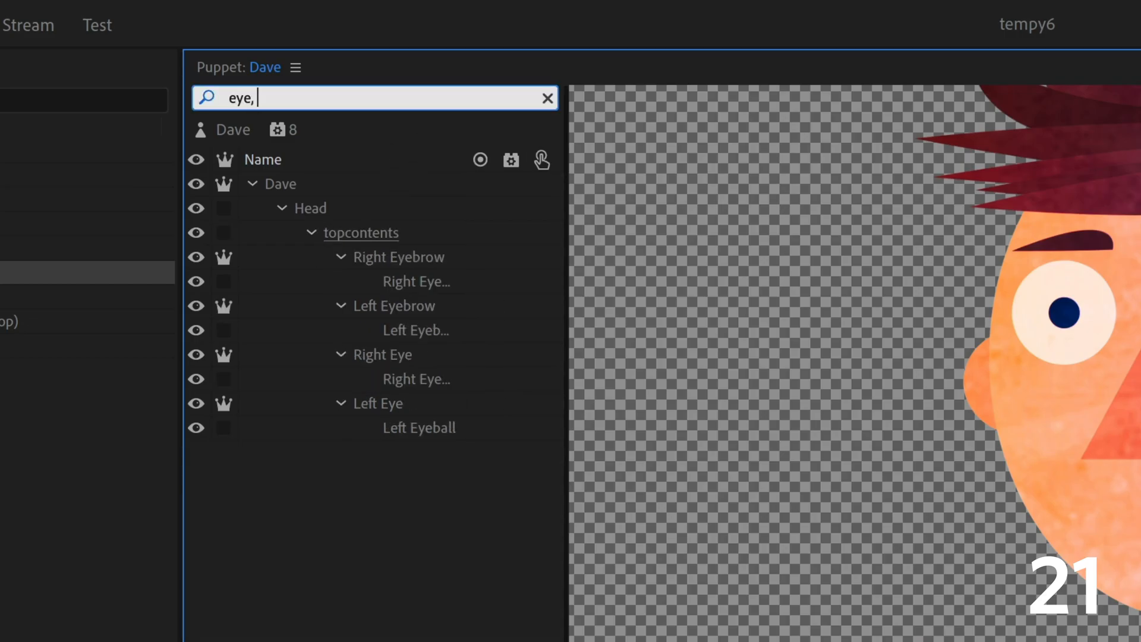
Step: Filter layers by 'pupil', set the scene duration to the playhead, and apply the lip sync camera-based muting
type("pupil")
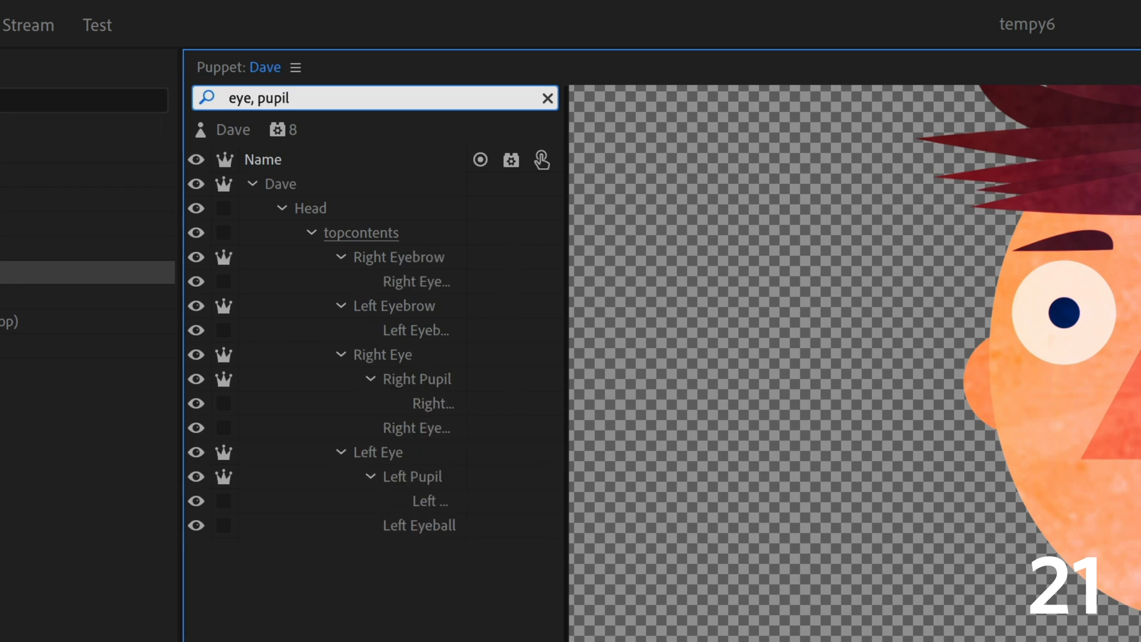
left_click(96, 53)
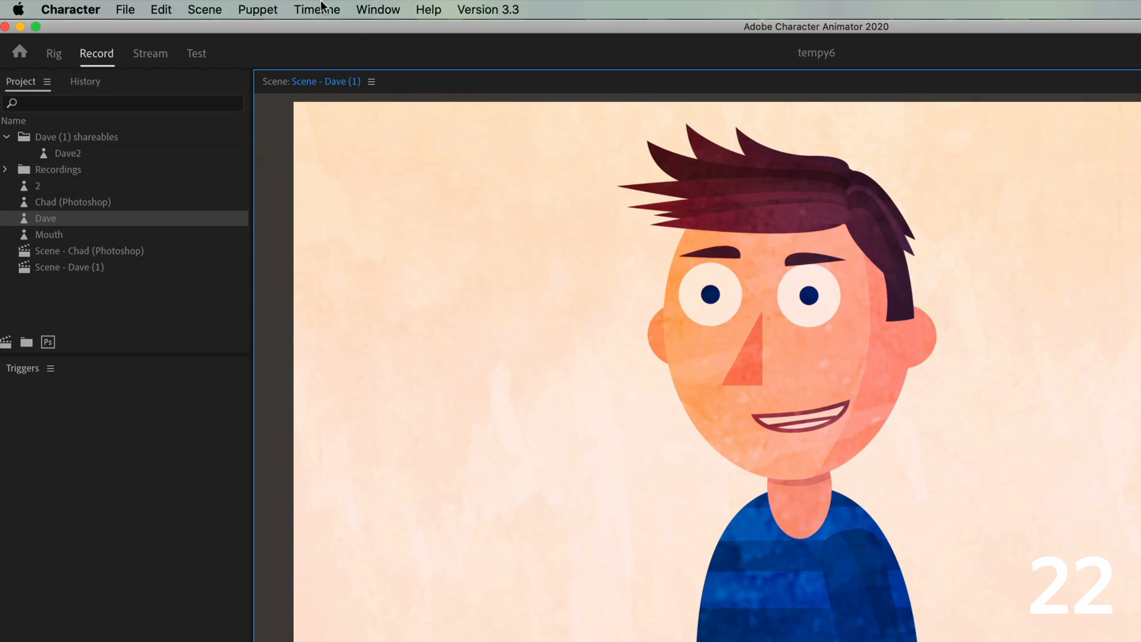
left_click(316, 9)
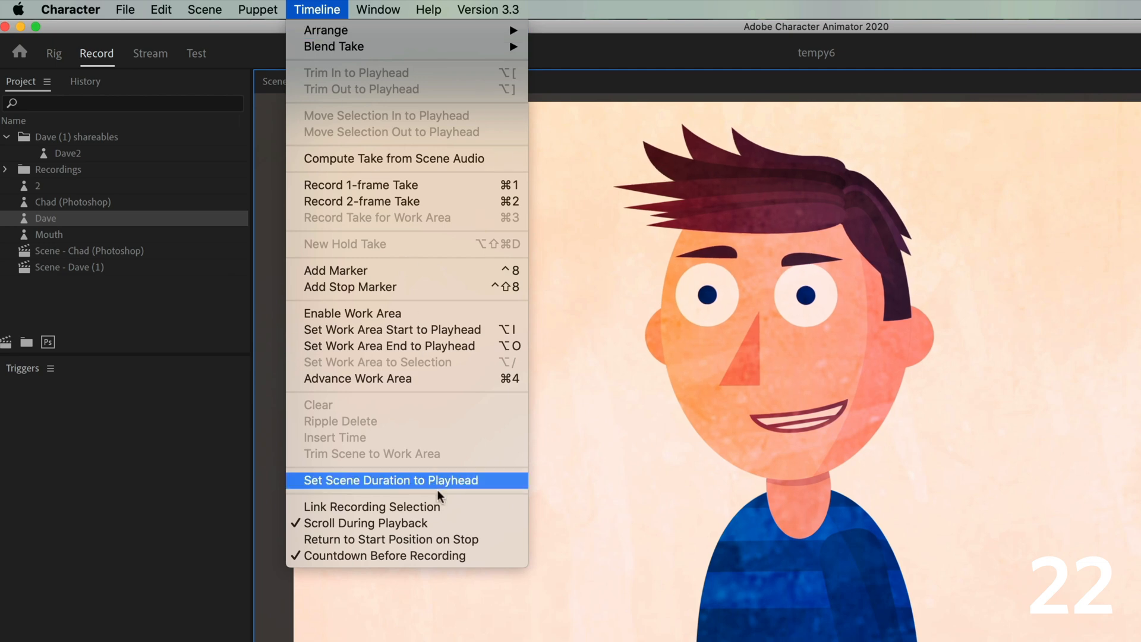
left_click(389, 479)
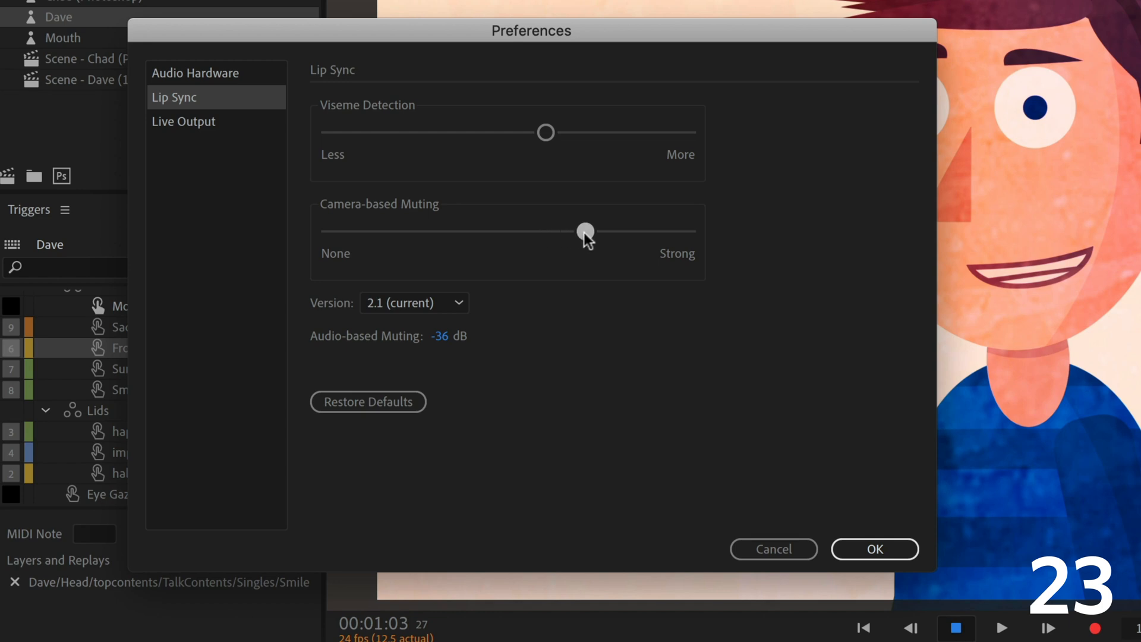
left_click(874, 549)
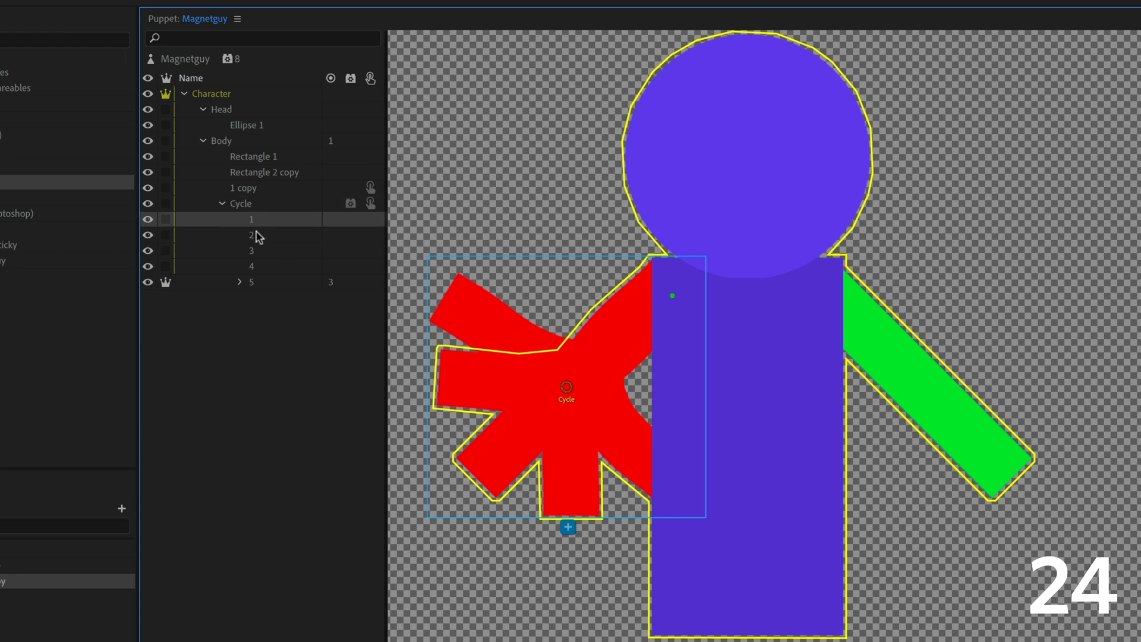
Step: Select the third and fourth Cycle layers of the Magnetguy puppet
left_click(251, 250)
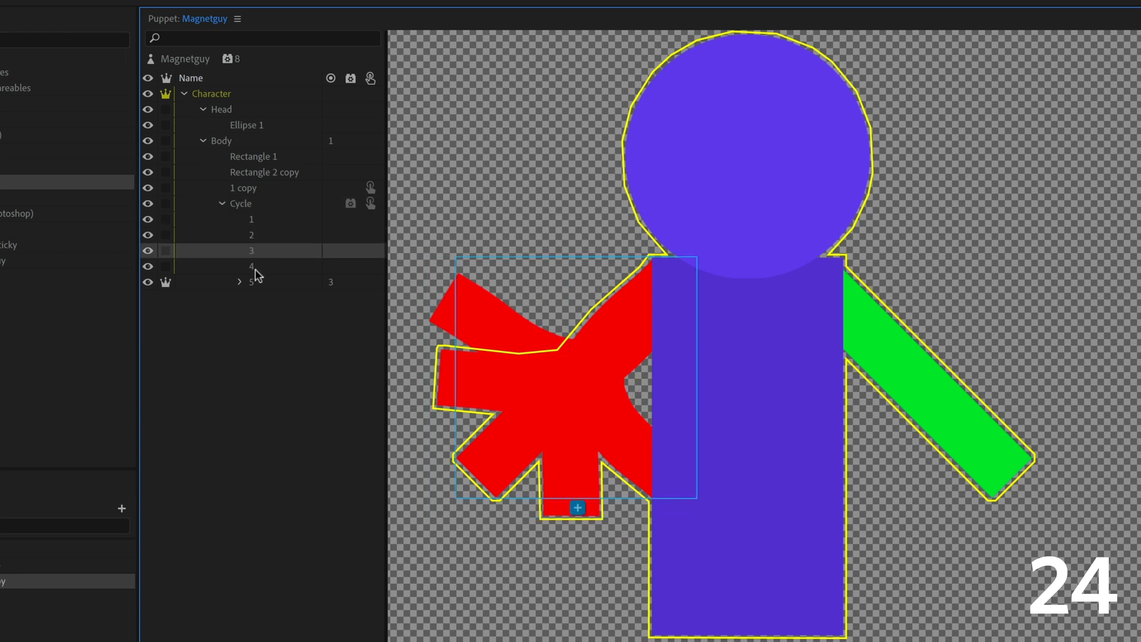
left_click(251, 282)
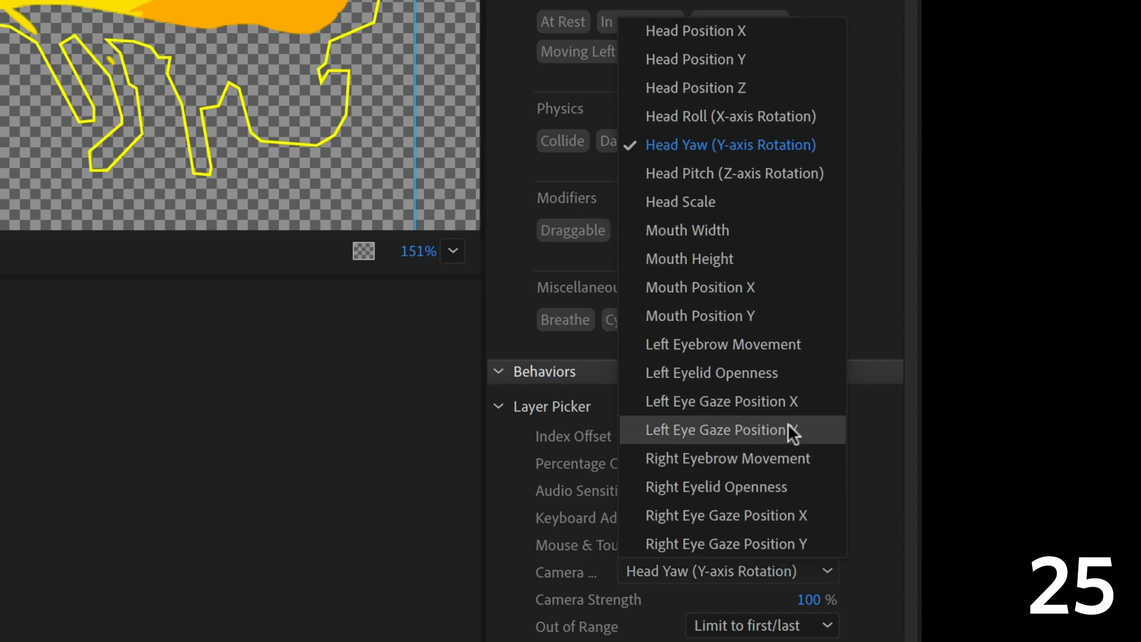
mouse_move(771, 93)
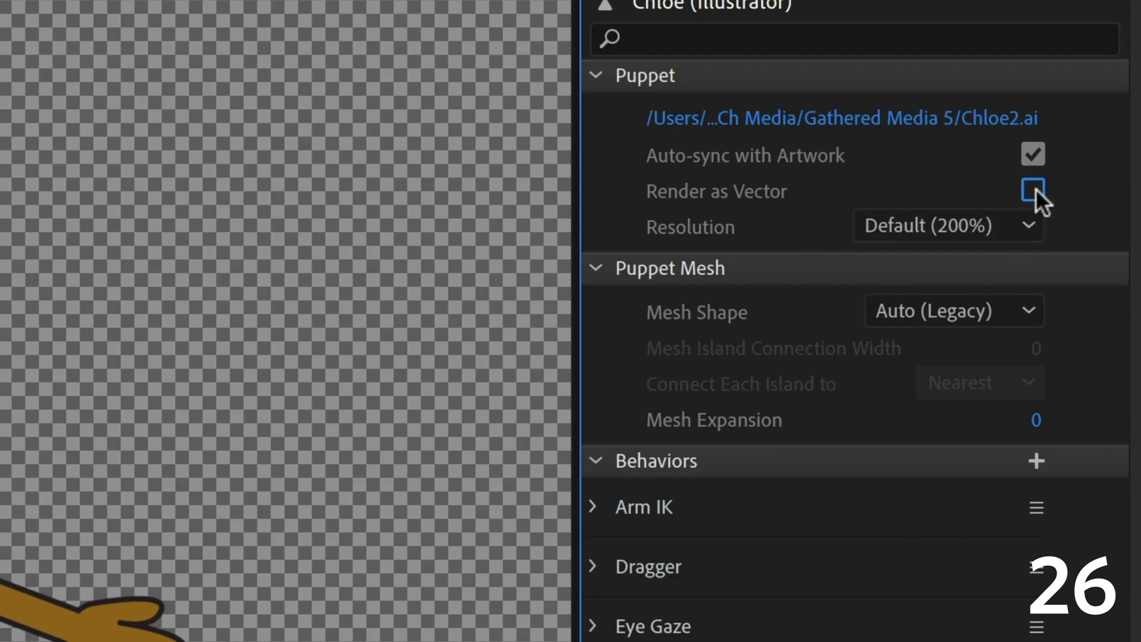
Step: Make the Chloe puppet render as vector and add a Wiggler behavior
left_click(1033, 191)
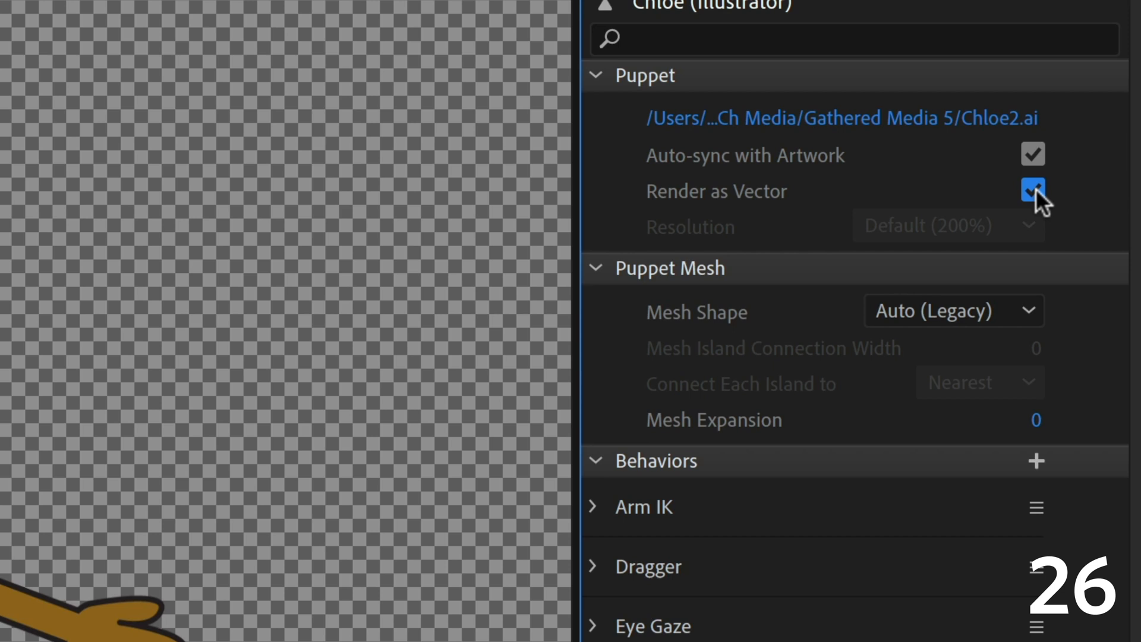
left_click(1035, 460)
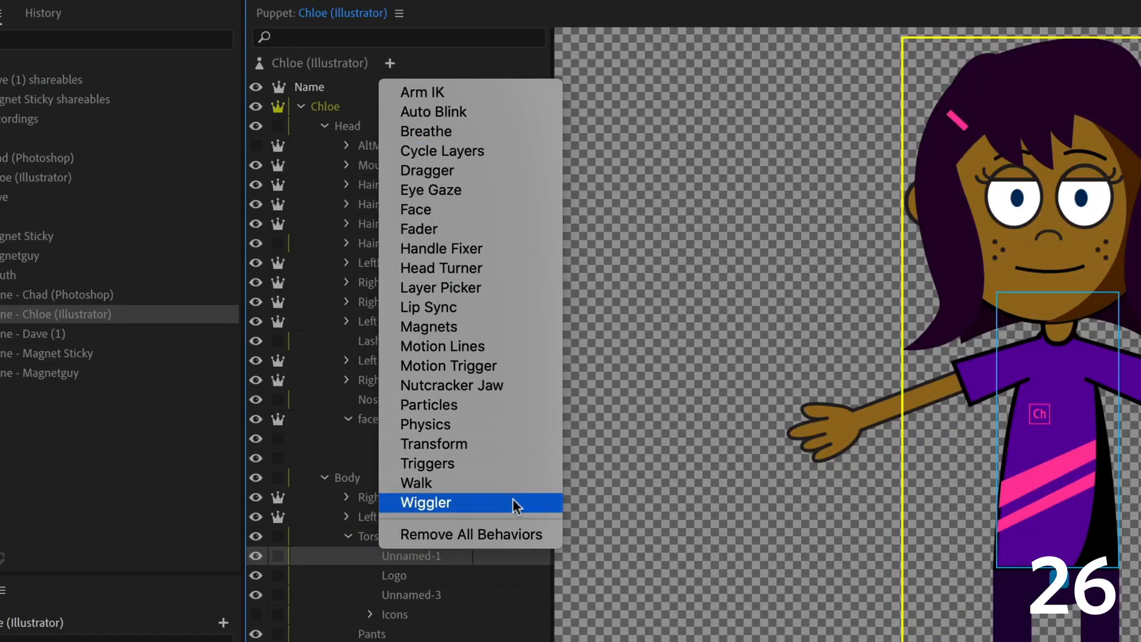
left_click(426, 502)
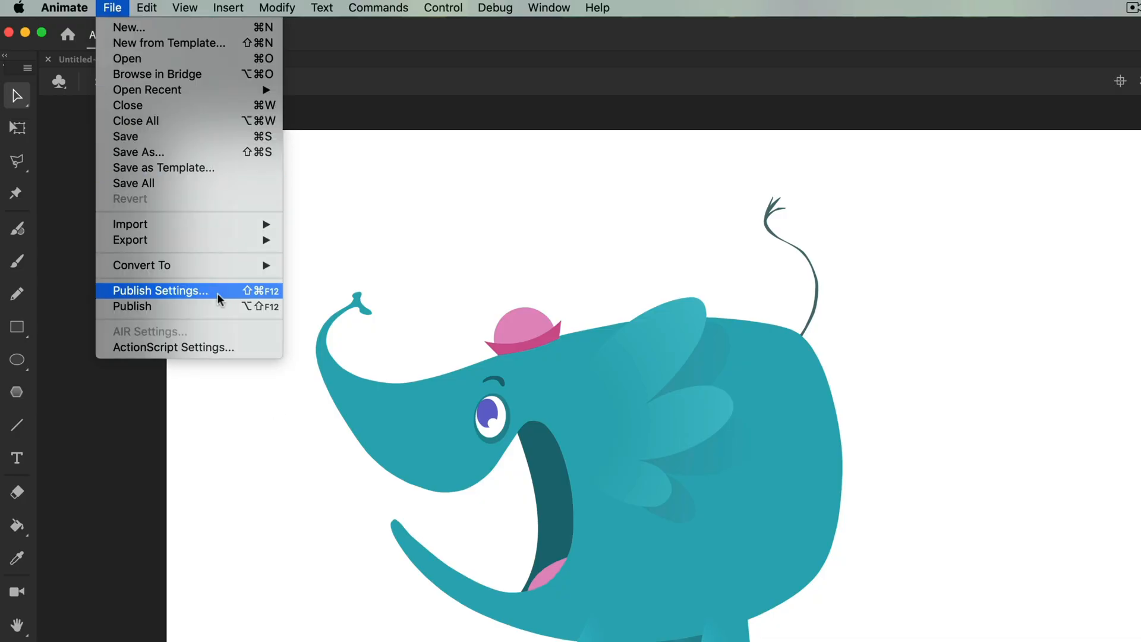
Step: Enable SVG Image under Other Formats in Animate's Publish Settings and confirm
left_click(160, 291)
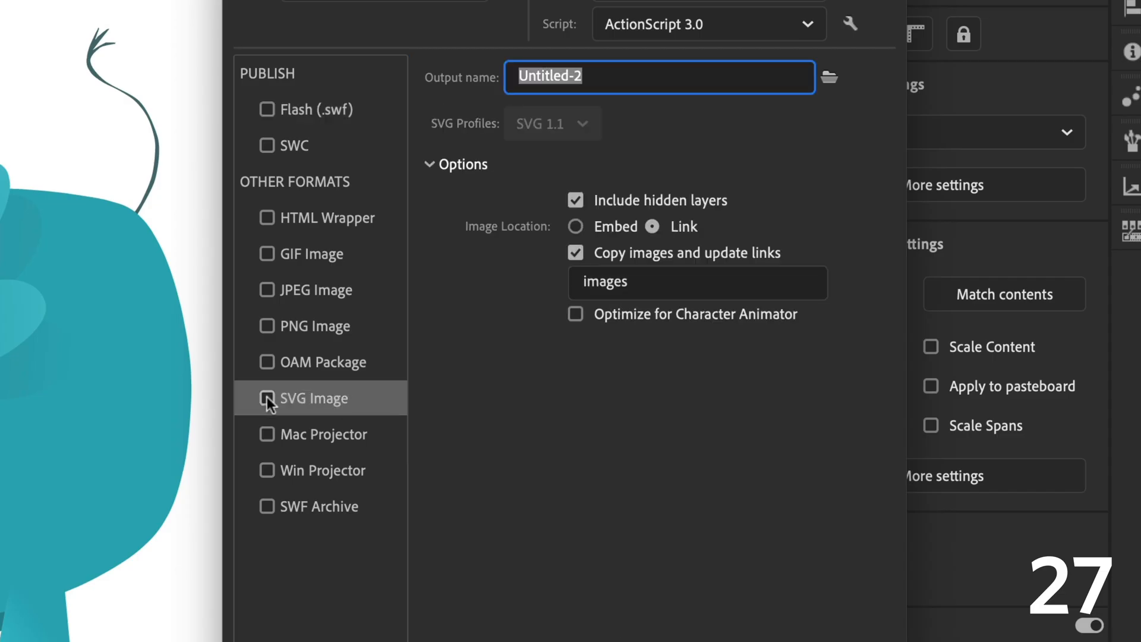
left_click(266, 398)
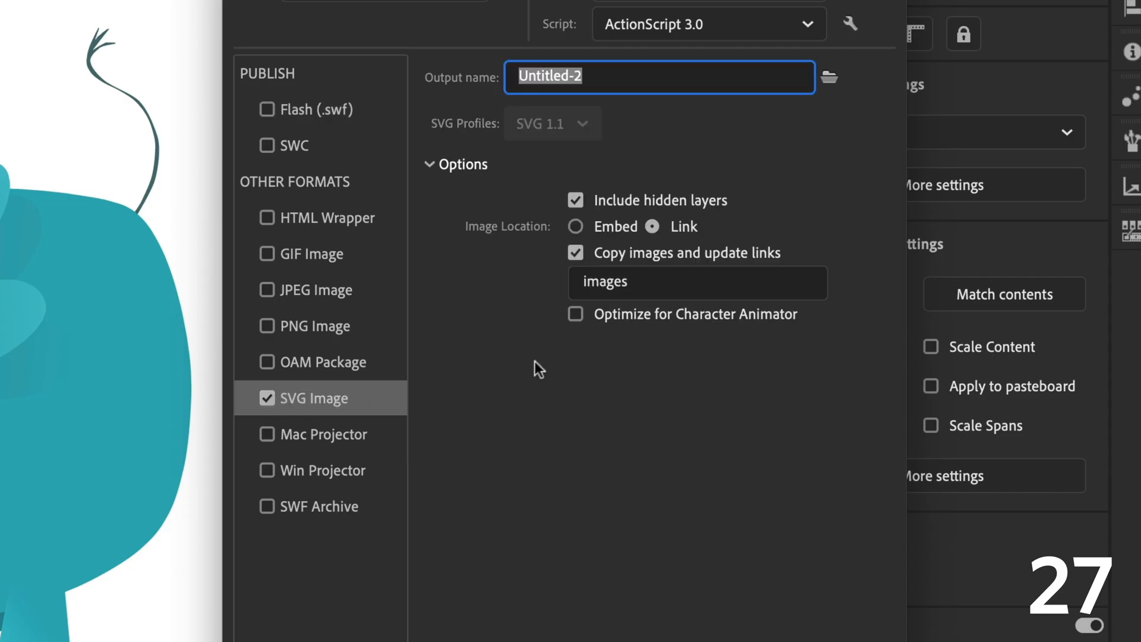
left_click(576, 313)
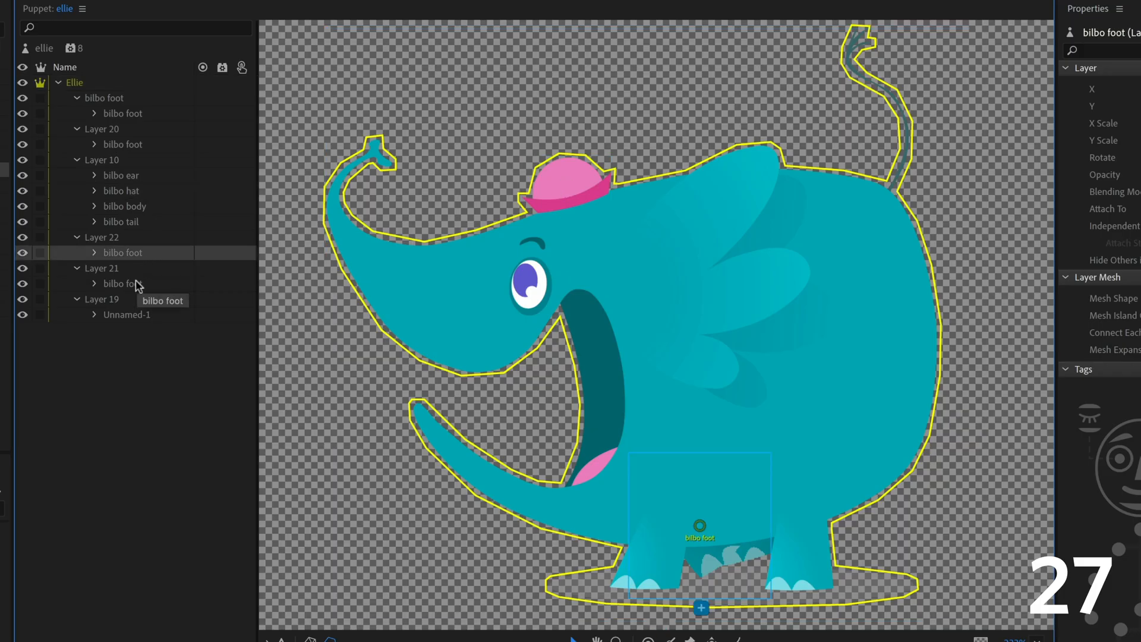
Step: Select a bilbo foot layer in the ellie puppet's rig hierarchy
left_click(127, 314)
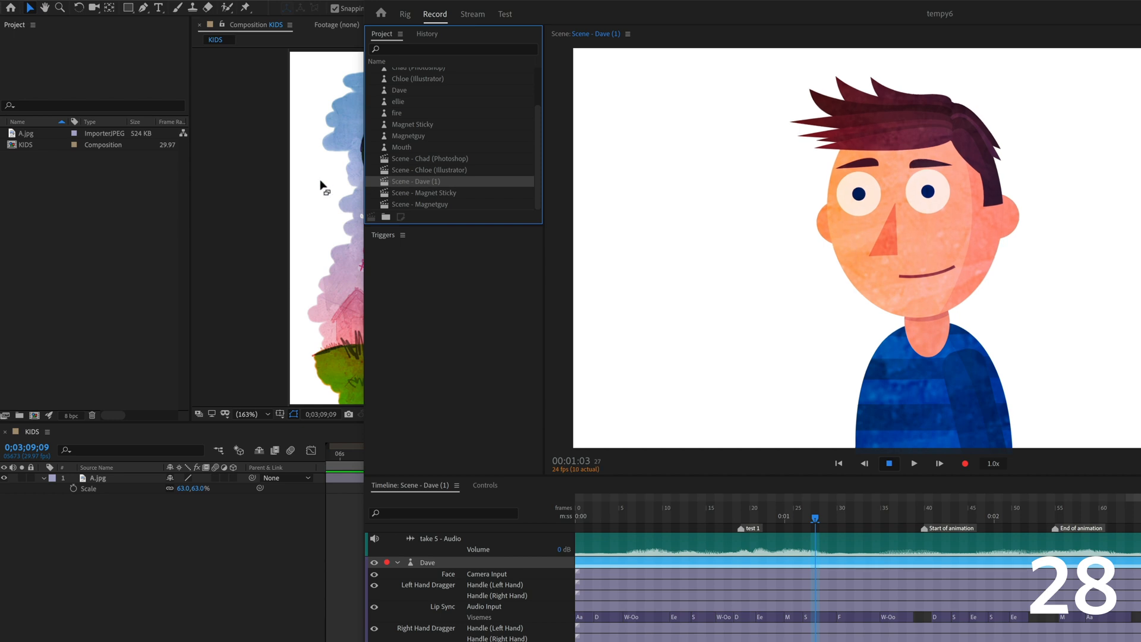
mouse_move(113, 213)
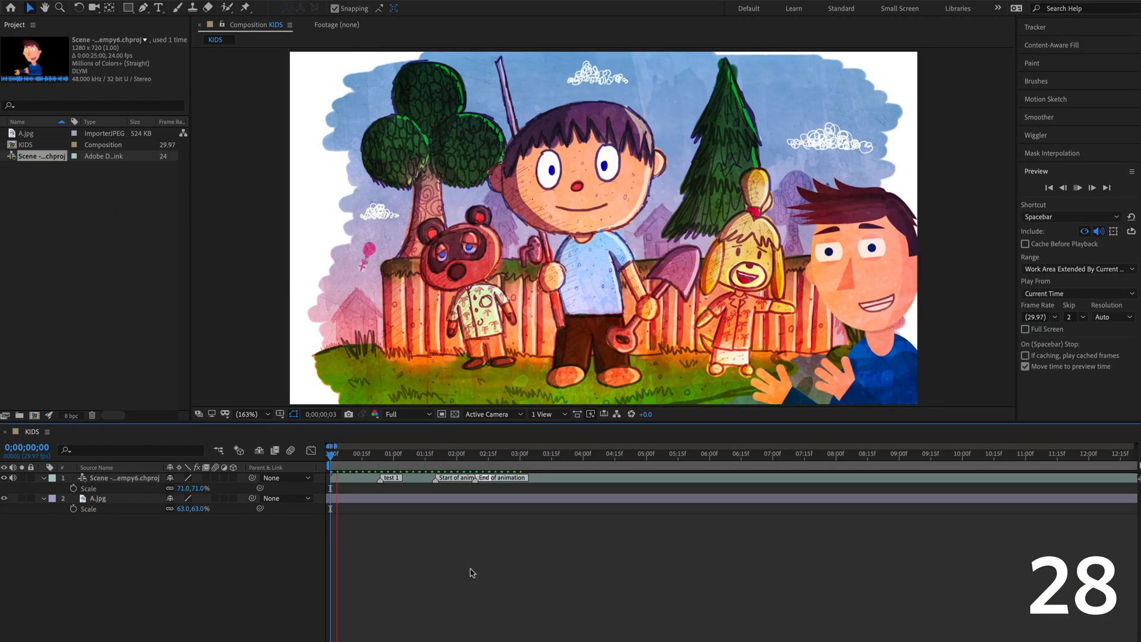
Step: Place the Scene - Dave (1) dynamic link above the kids image in the KIDS composition
left_click(463, 453)
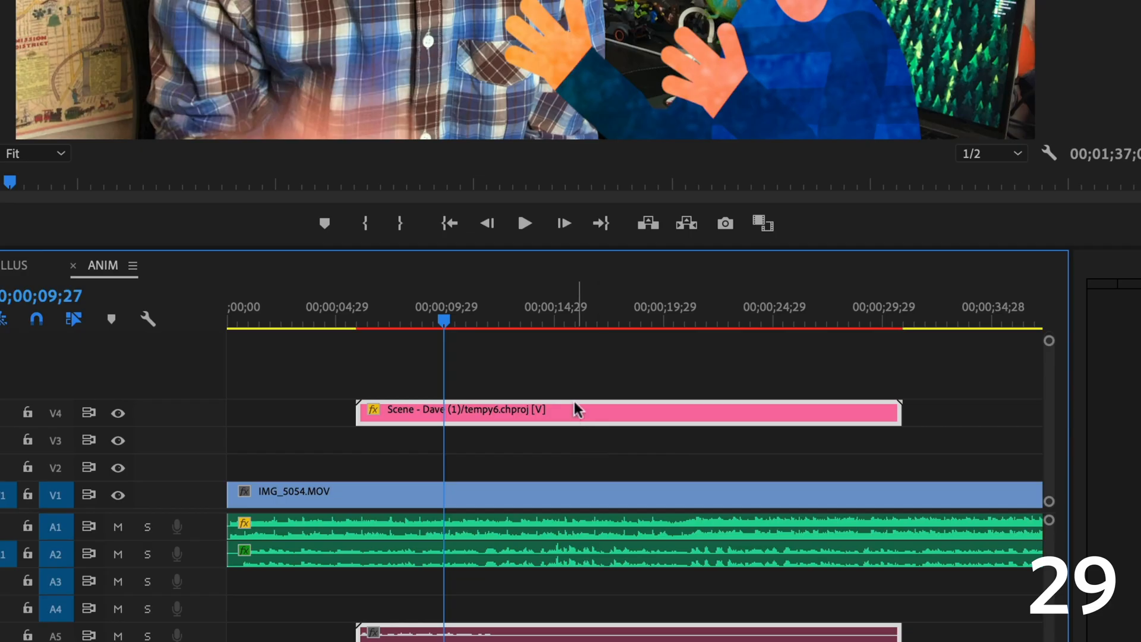
Step: Select the linked Dave scene clip on V4 and move the playhead over it
left_click(486, 321)
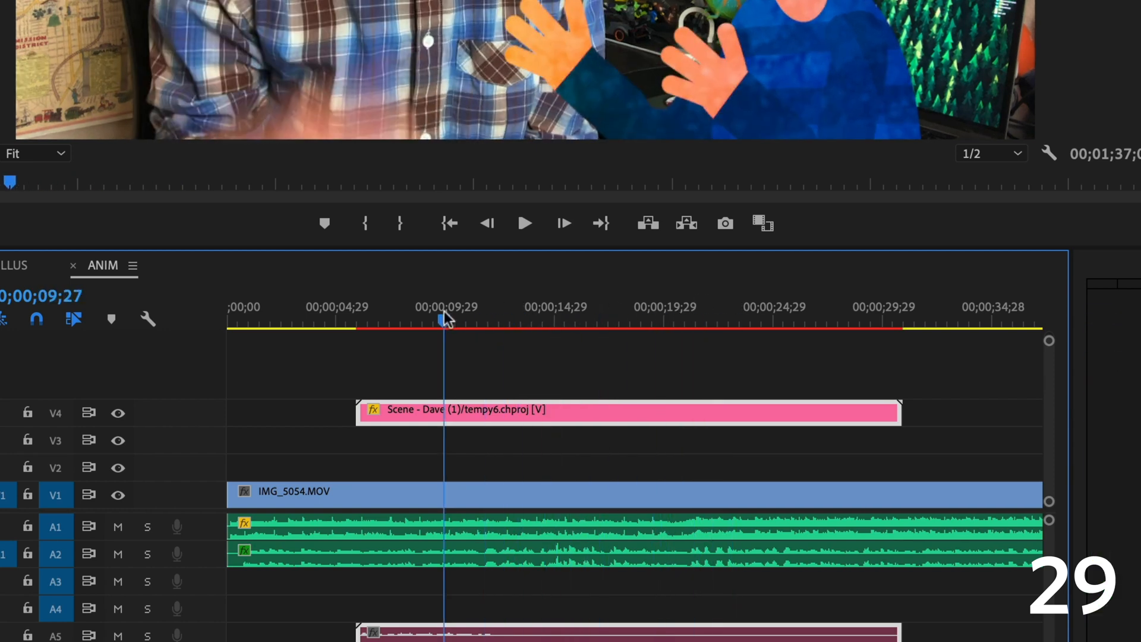
left_click(221, 14)
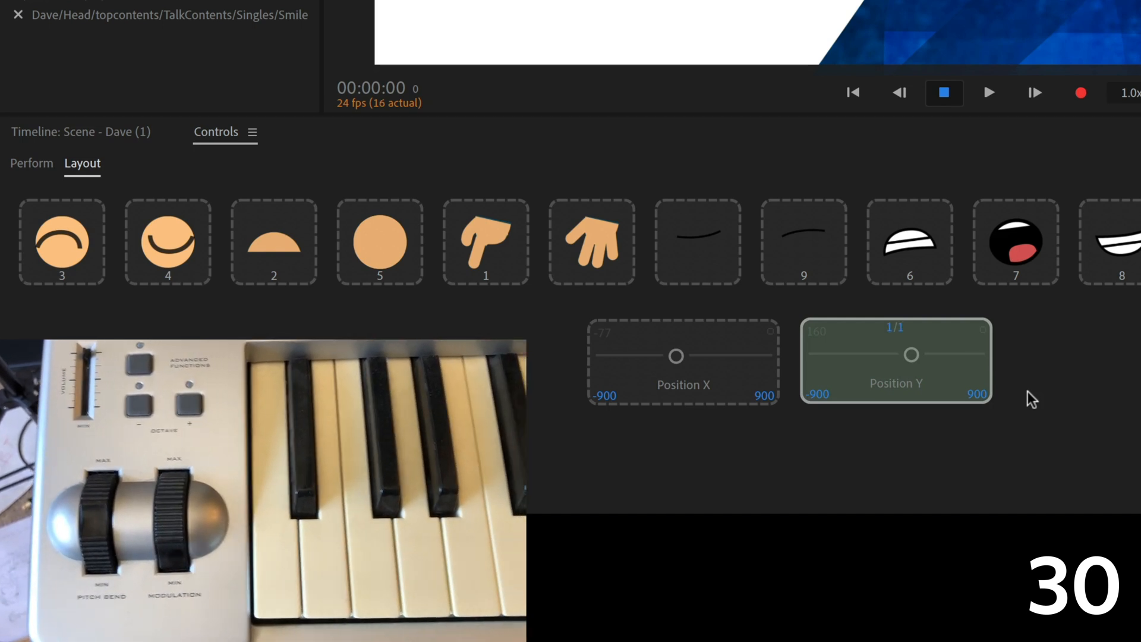
Step: Assign MIDI to the Position Y slider, then refresh the scene (F5)
left_click(909, 242)
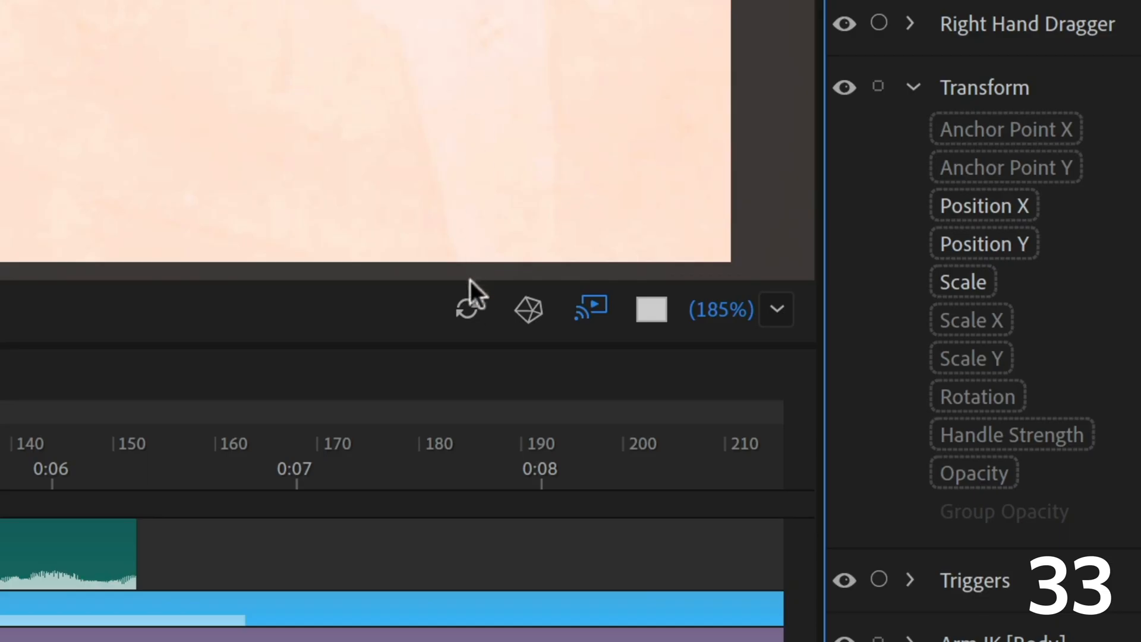
mouse_move(470, 305)
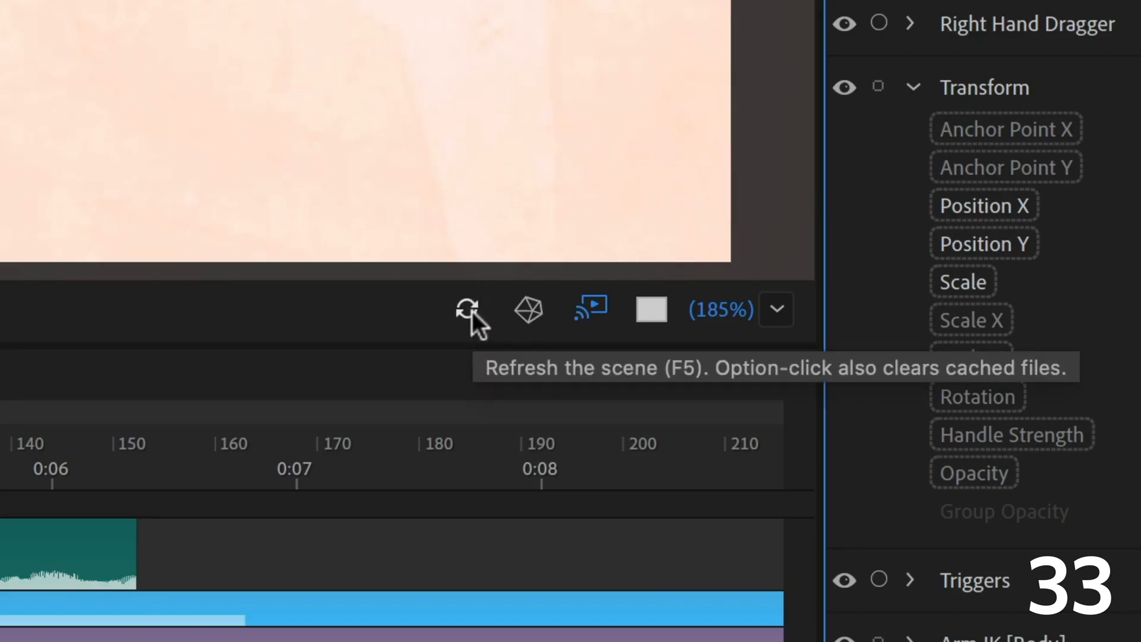
left_click(470, 309)
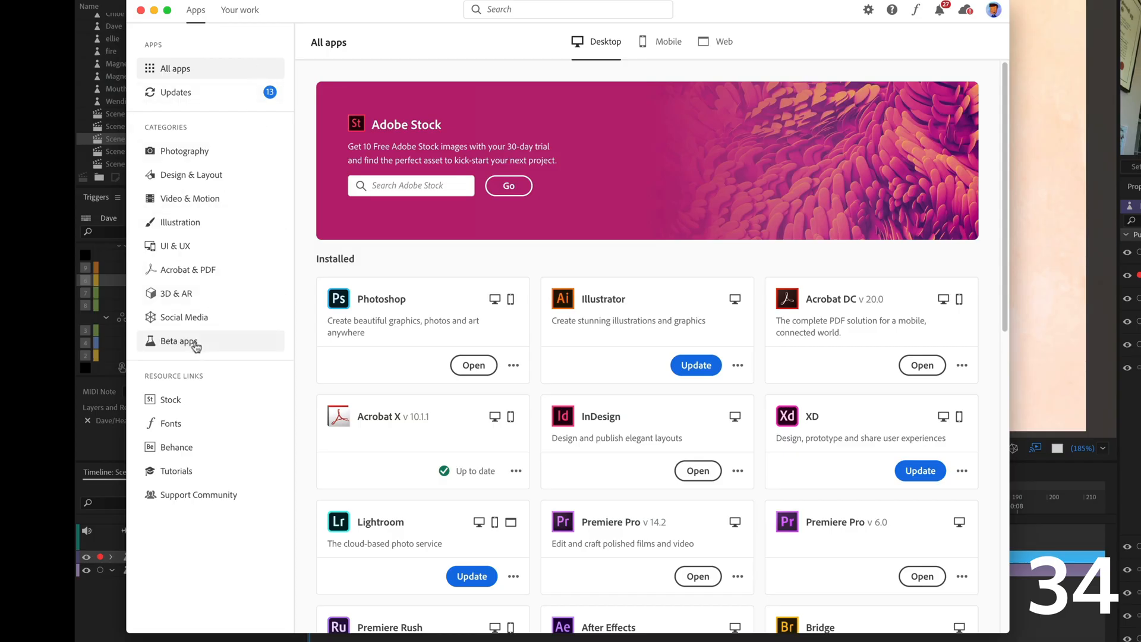
Step: Show Beta apps in Creative Cloud and update Character Animator (Beta)
left_click(178, 341)
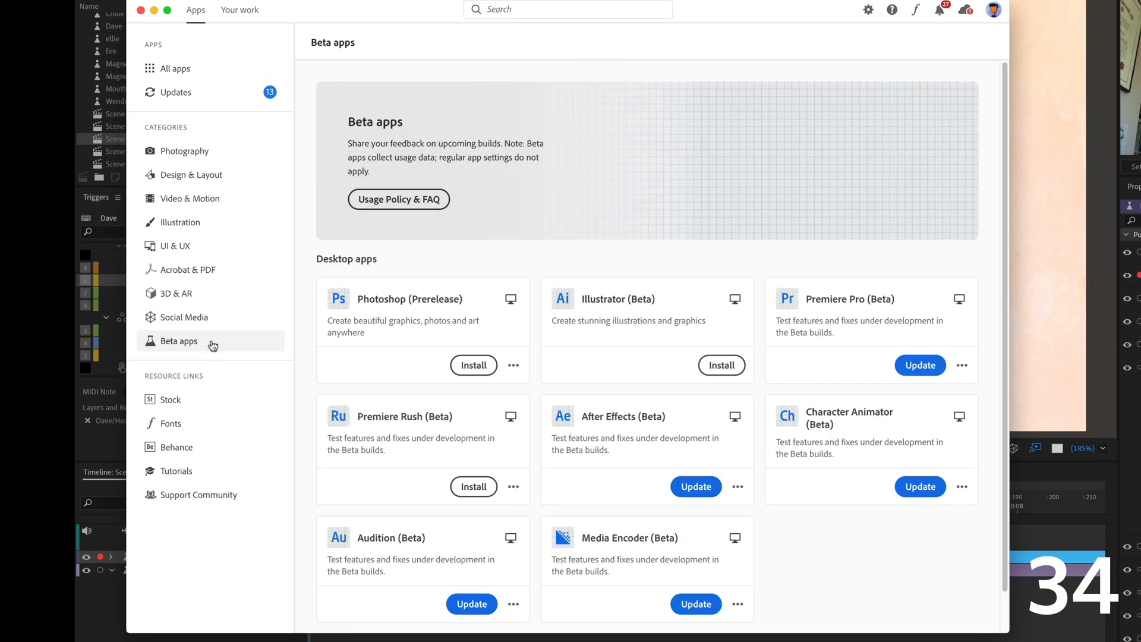
mouse_move(804, 558)
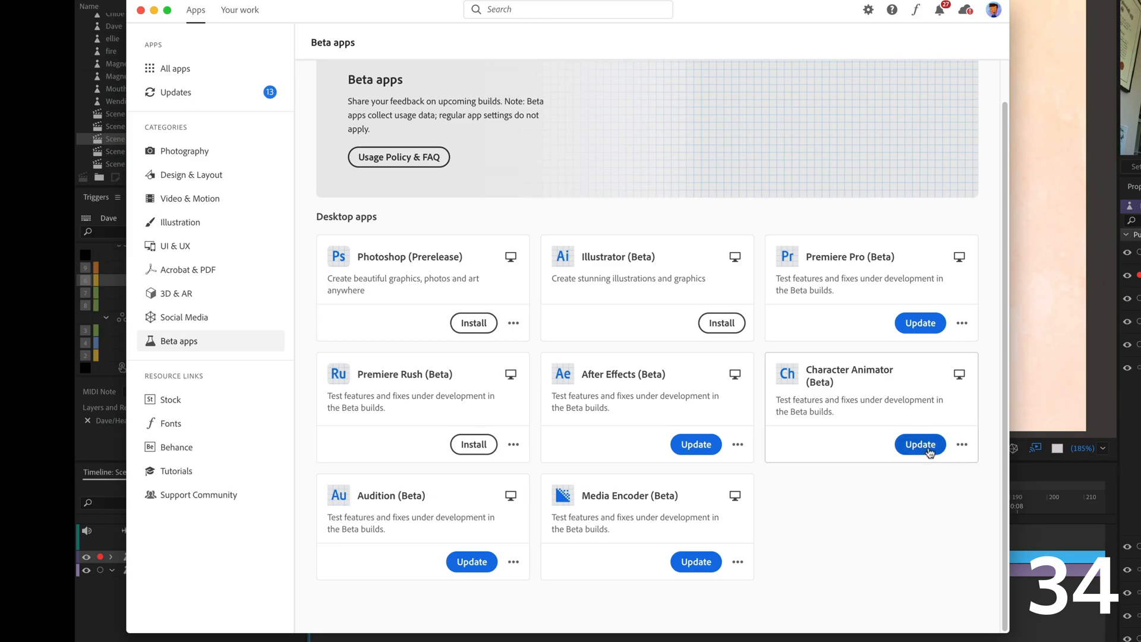
left_click(920, 445)
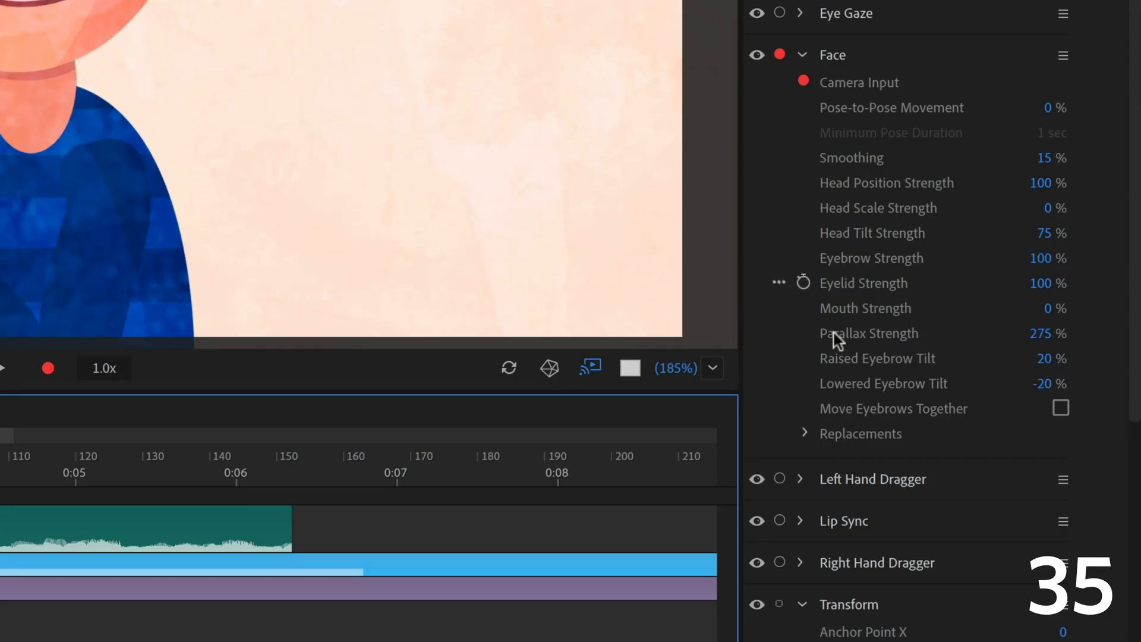
Step: Add Scale and Rotation sliders, then group the Position X and Y sliders
left_click(805, 434)
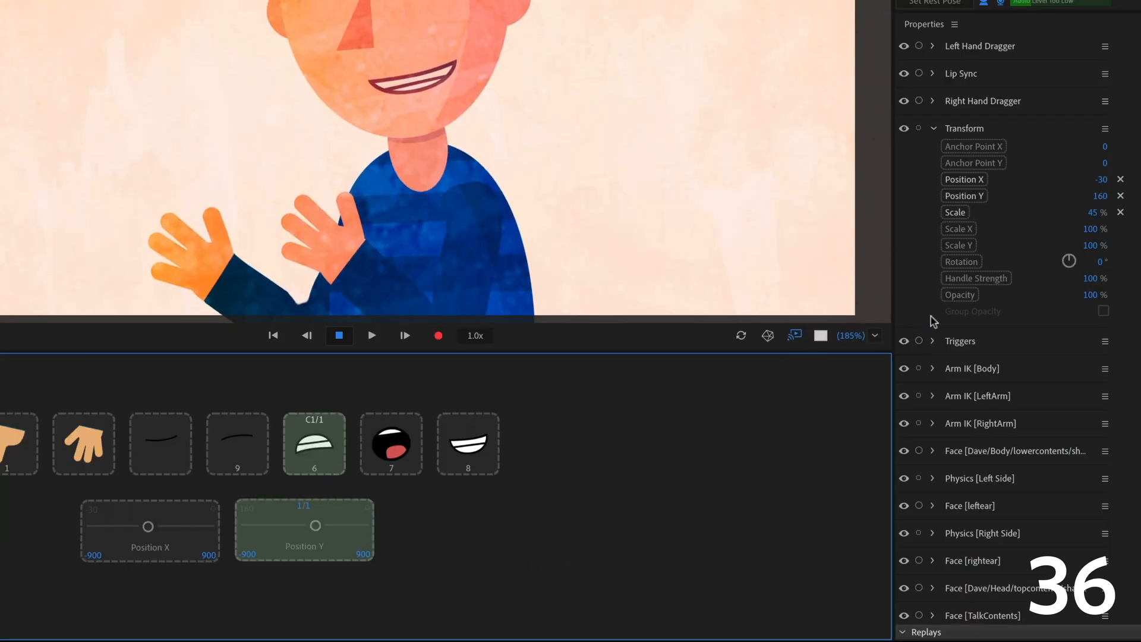
left_click(955, 212)
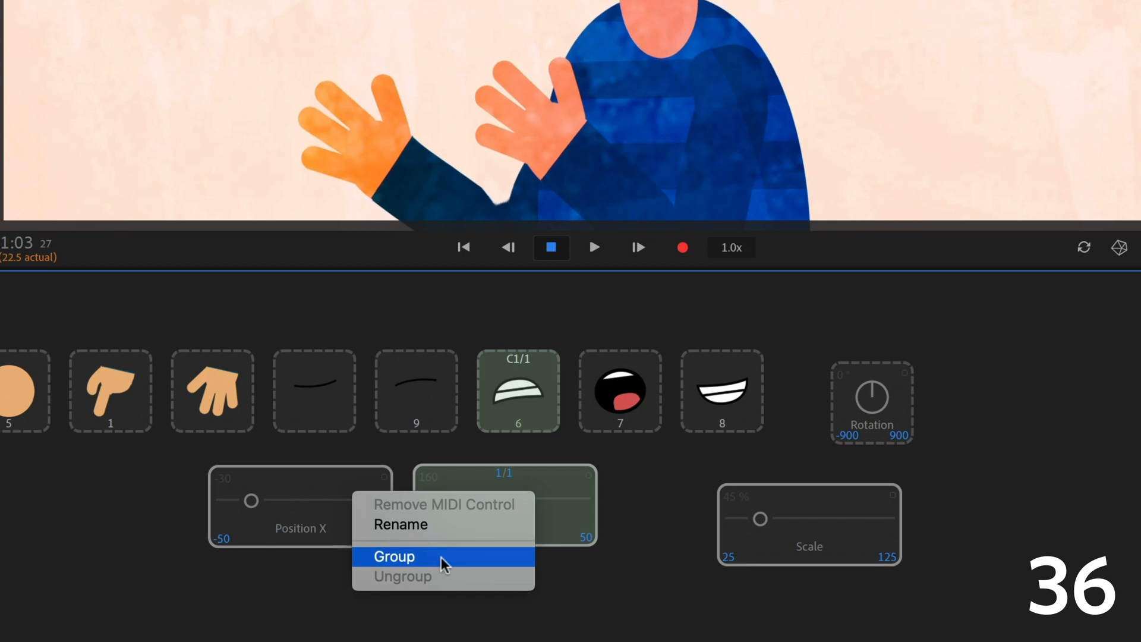
left_click(394, 556)
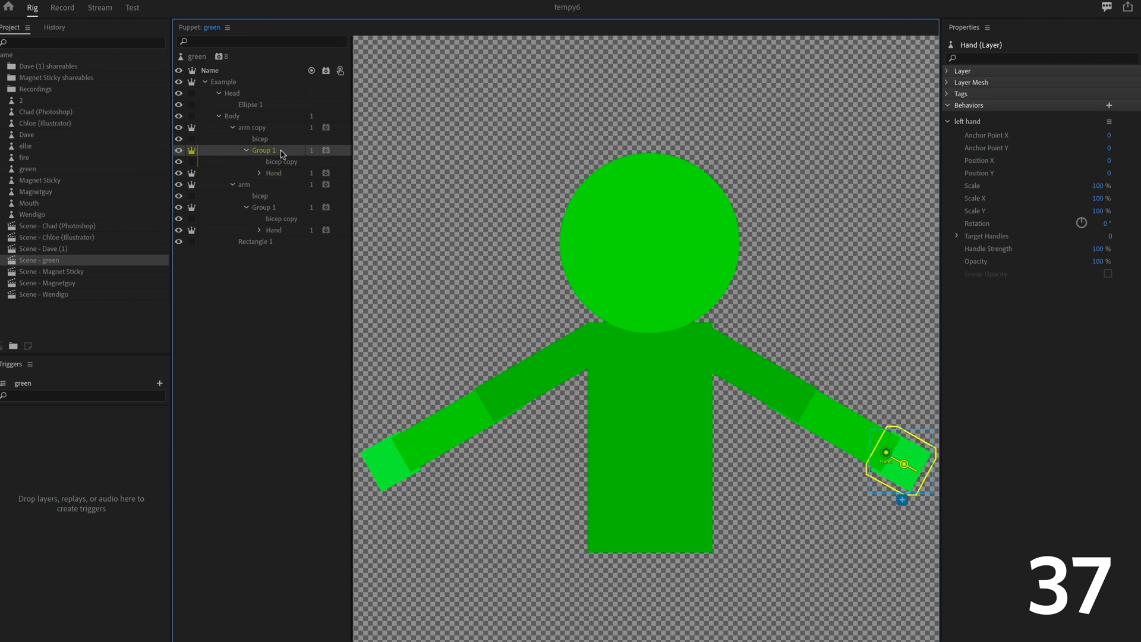
Step: Select Group 1 in the green puppet's arm, then set Dave's Pose-to-Pose Movement to 90
left_click(251, 127)
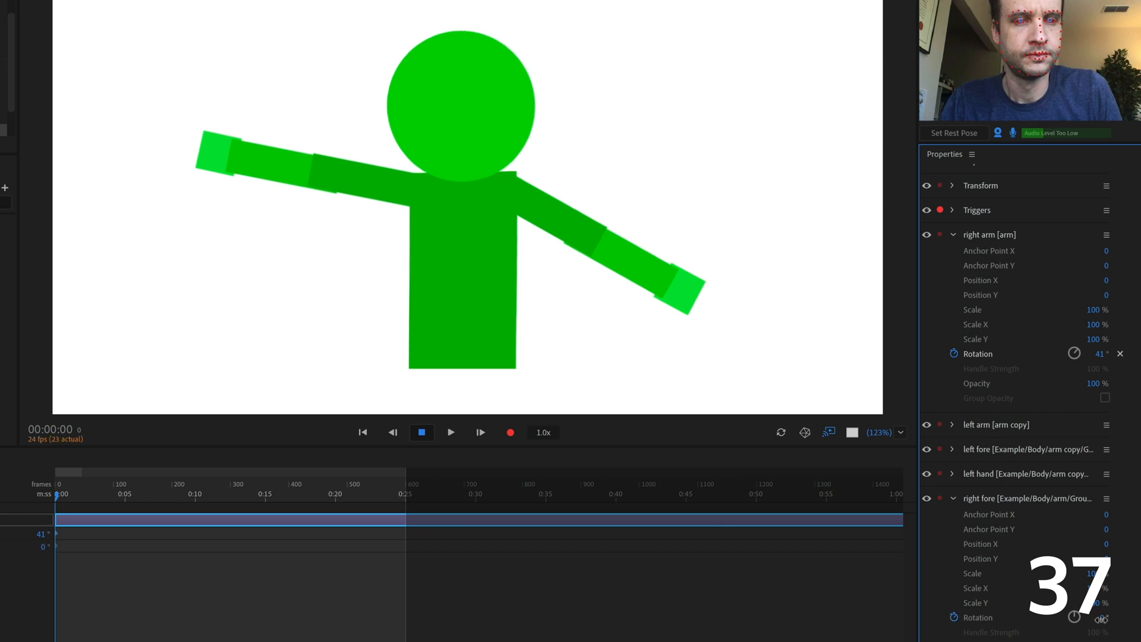
left_click(450, 432)
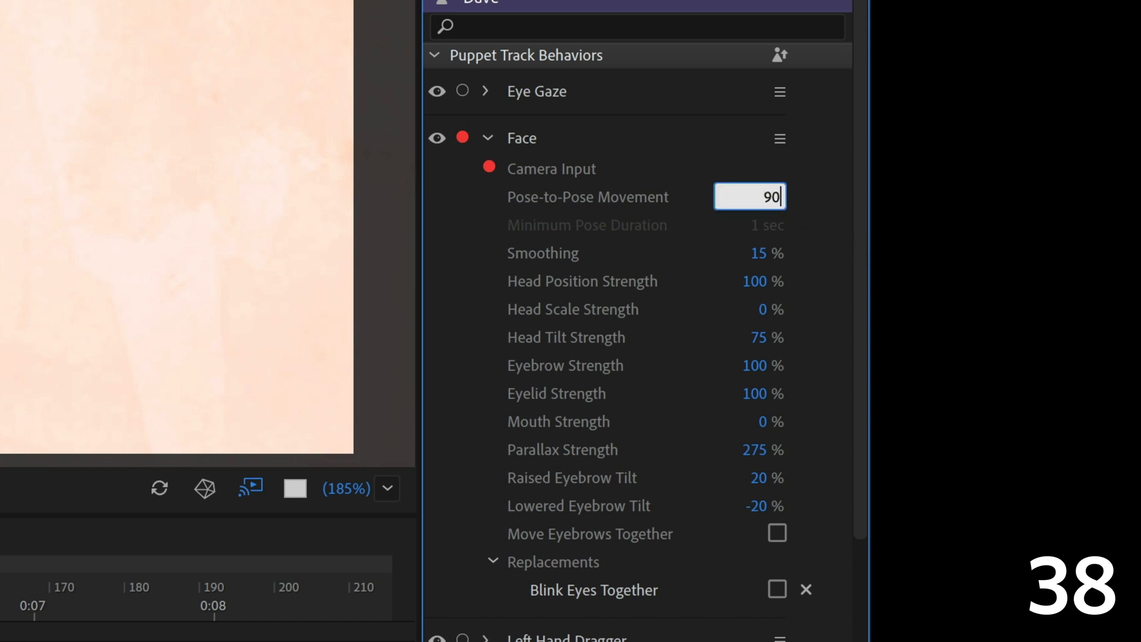
left_click(761, 252)
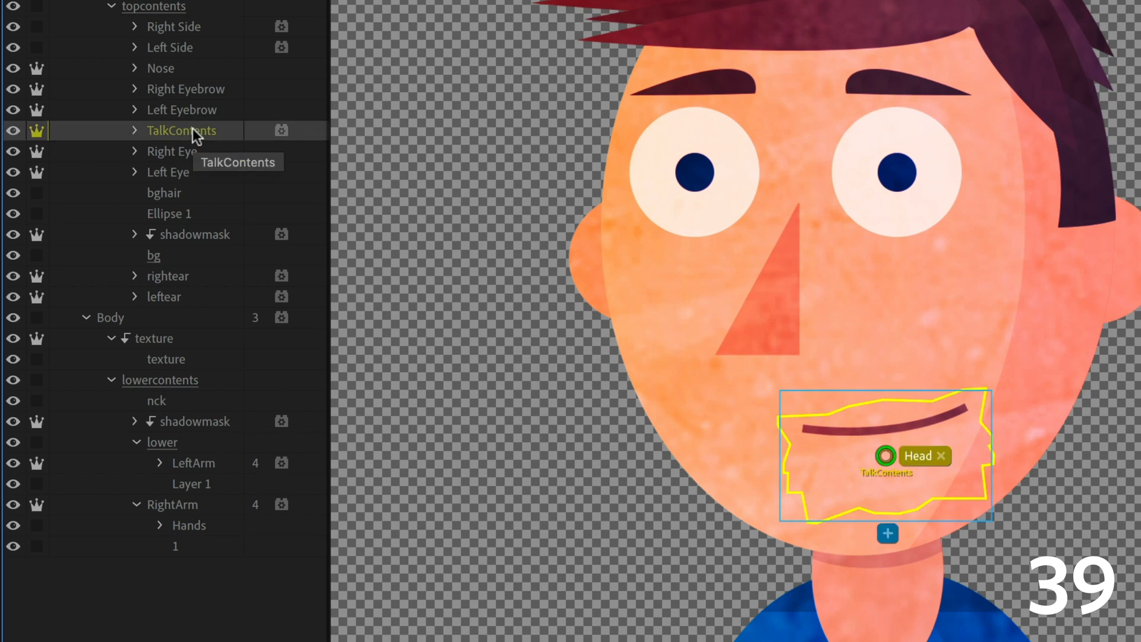
Step: Make TalkContents shareable, add it to Chad's Head group, then show About Character Animator
right_click(182, 130)
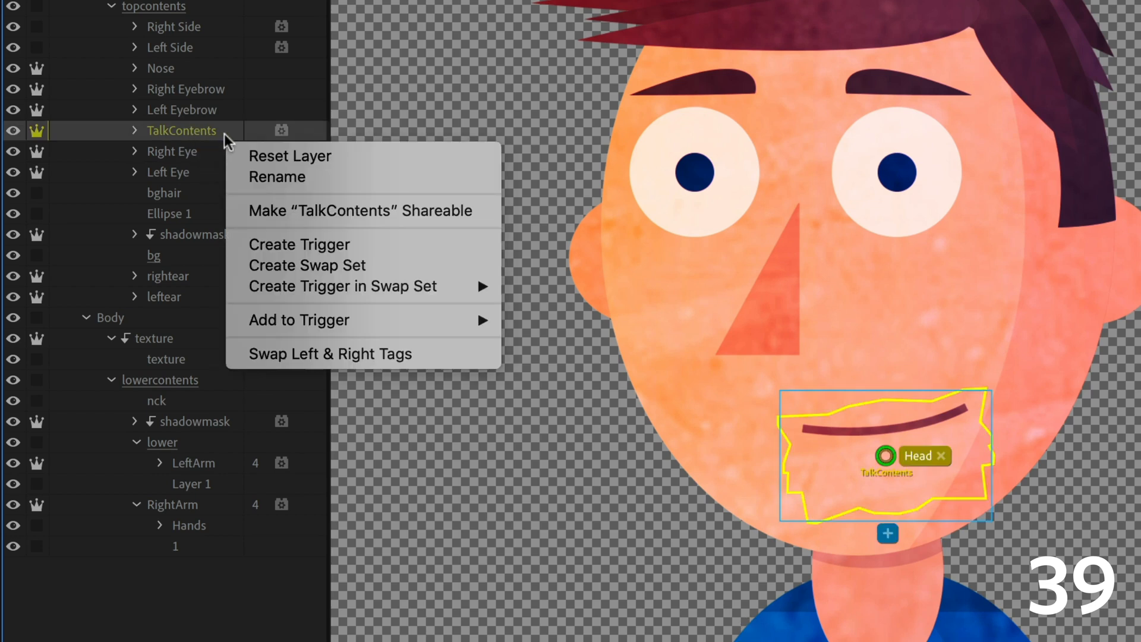
mouse_move(486, 211)
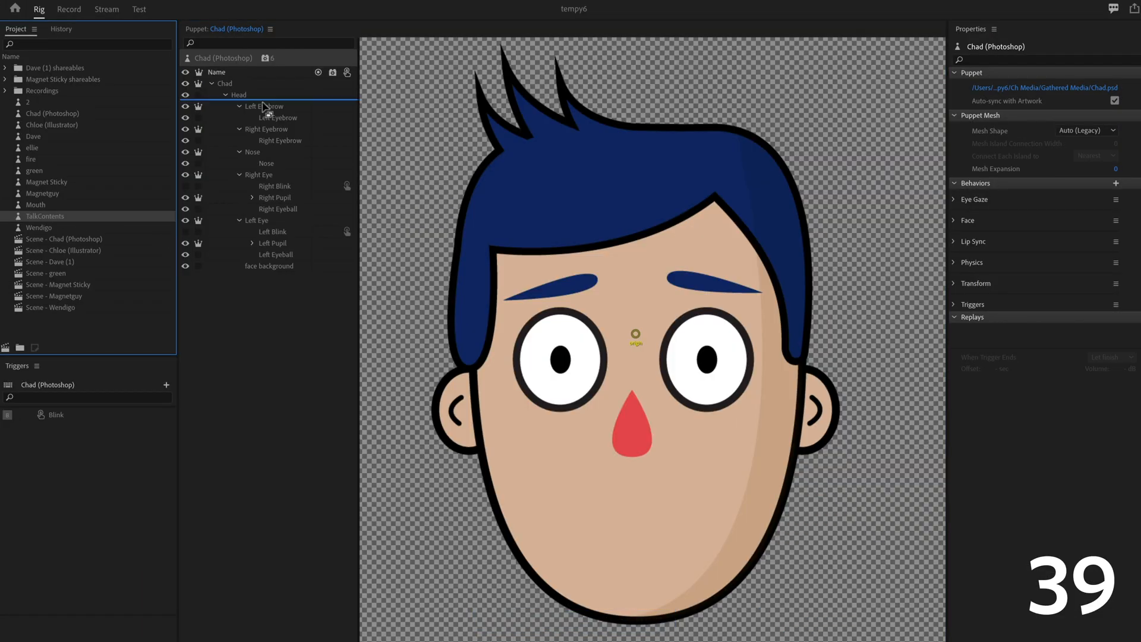
left_click(263, 107)
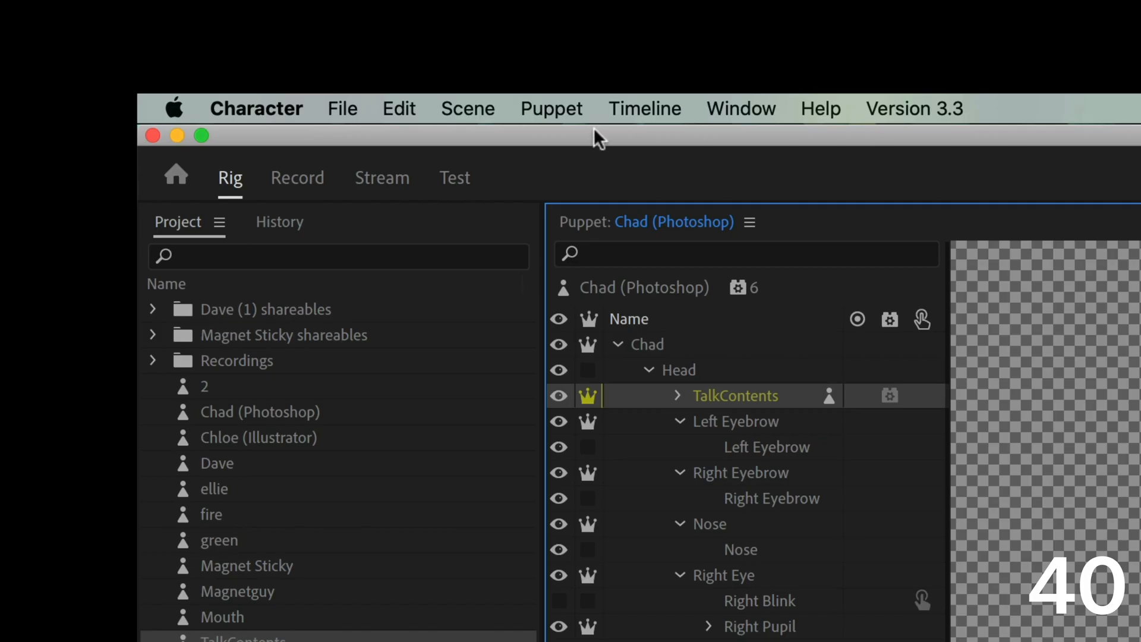
left_click(255, 108)
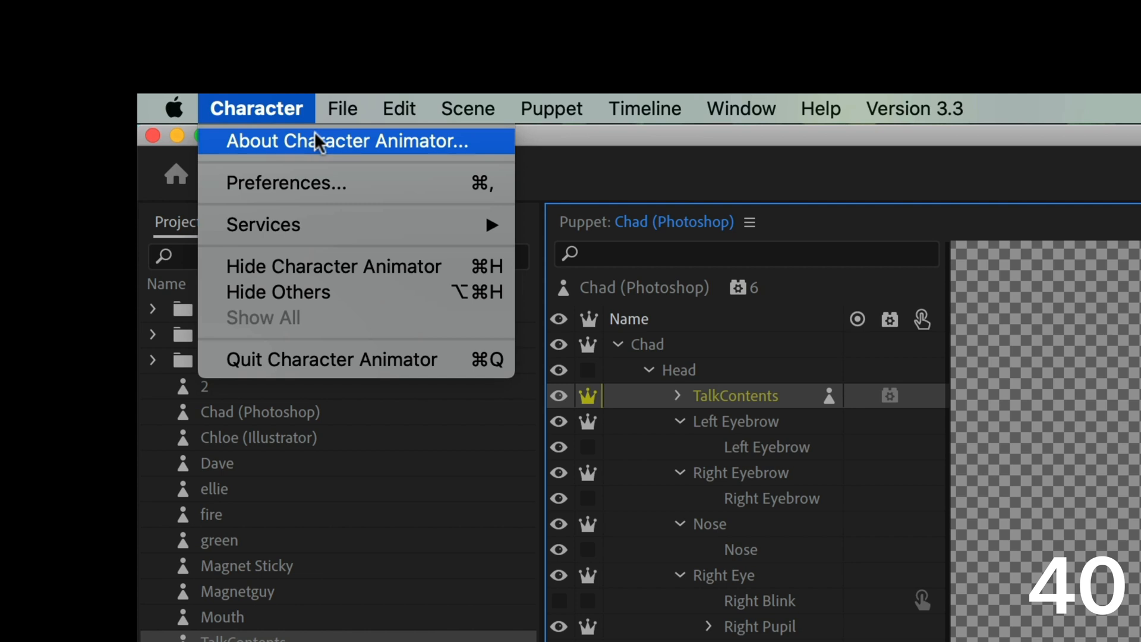